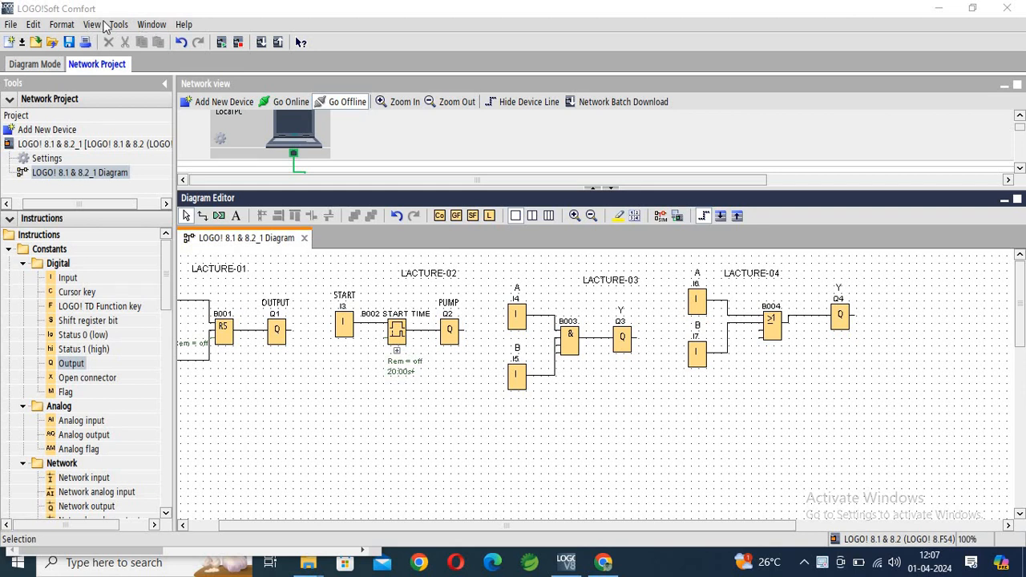
# - Download the program over Ethernet to the tested LOGO! at 192.168.0.100, switching it to STOP
pyautogui.click(118, 25)
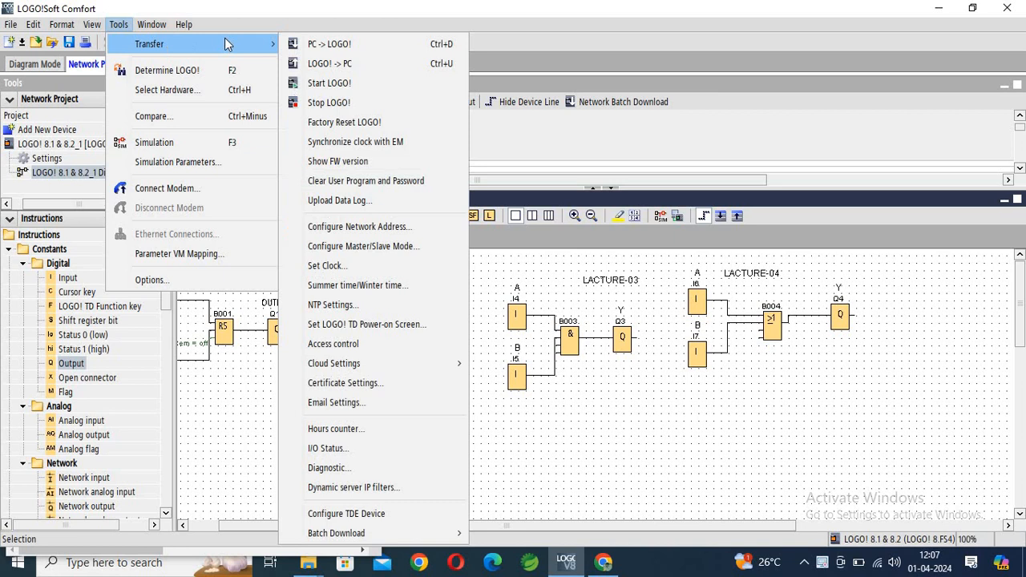
pyautogui.moveTo(345, 44)
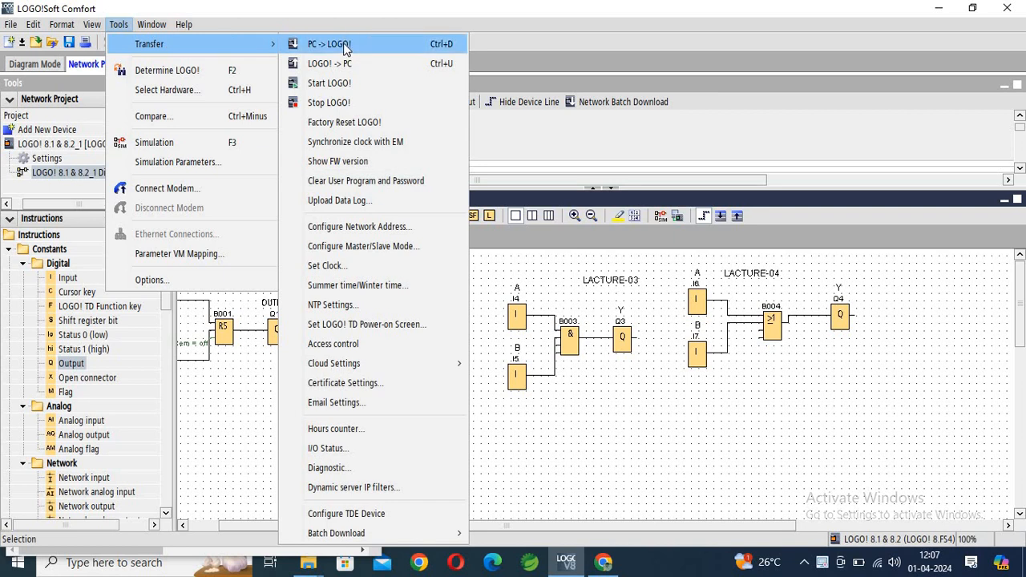
pyautogui.click(329, 44)
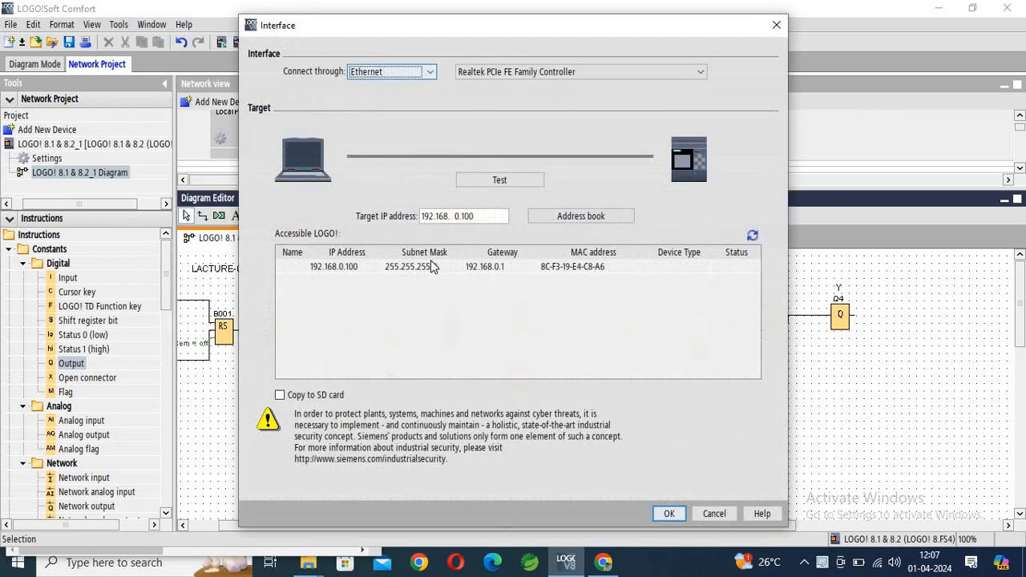
pyautogui.click(752, 235)
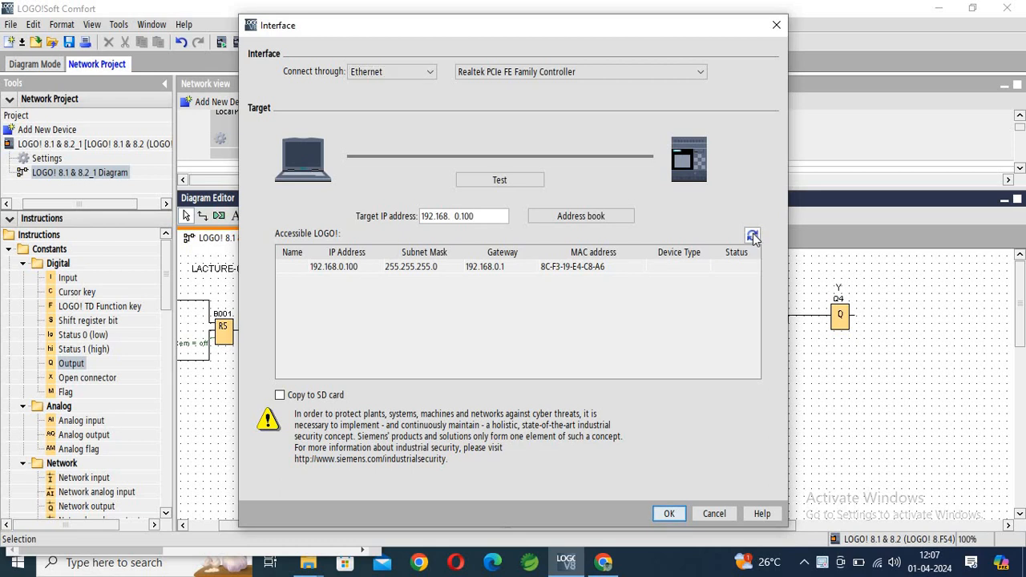
pyautogui.click(752, 236)
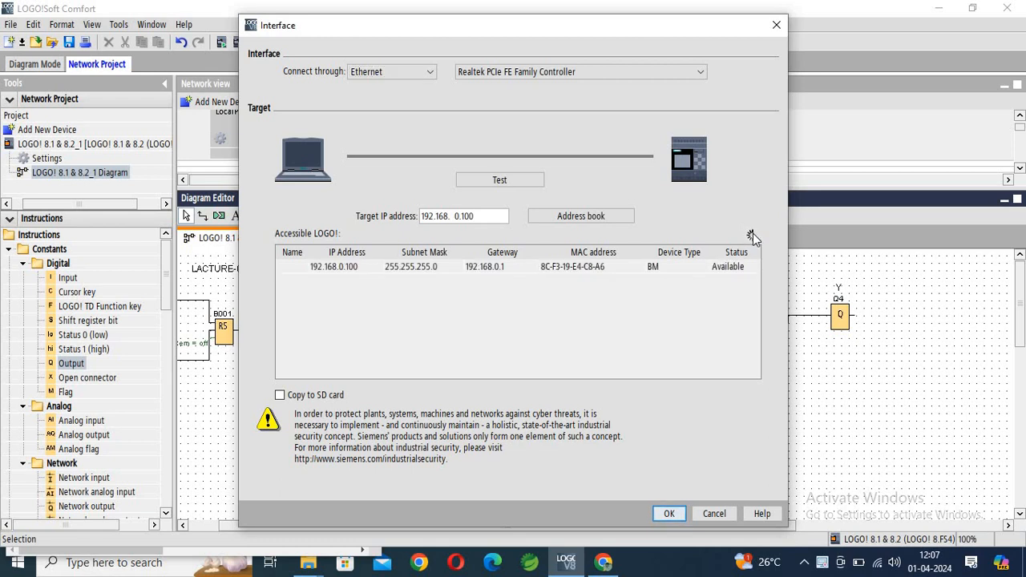
pyautogui.click(333, 266)
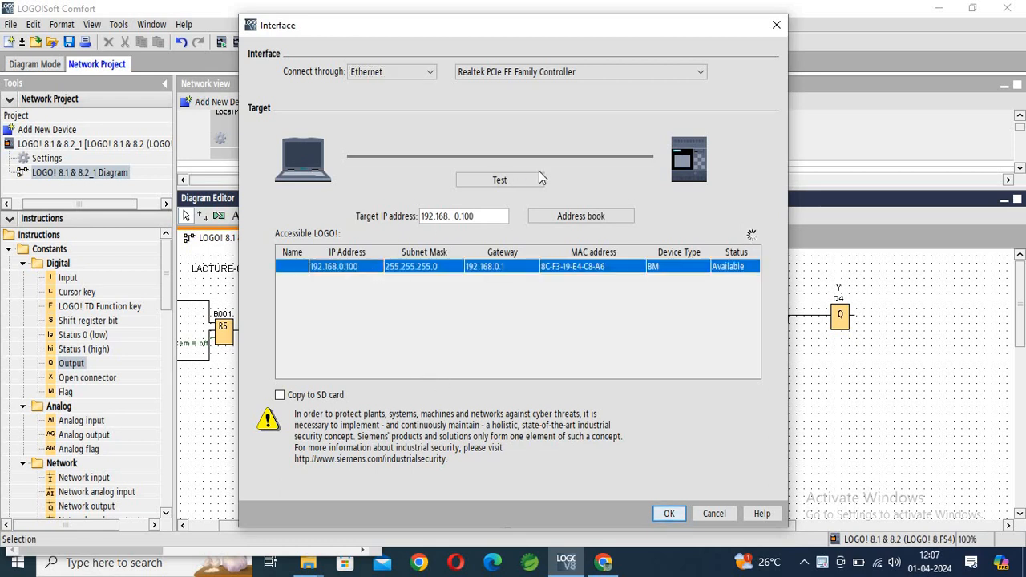
pyautogui.click(500, 179)
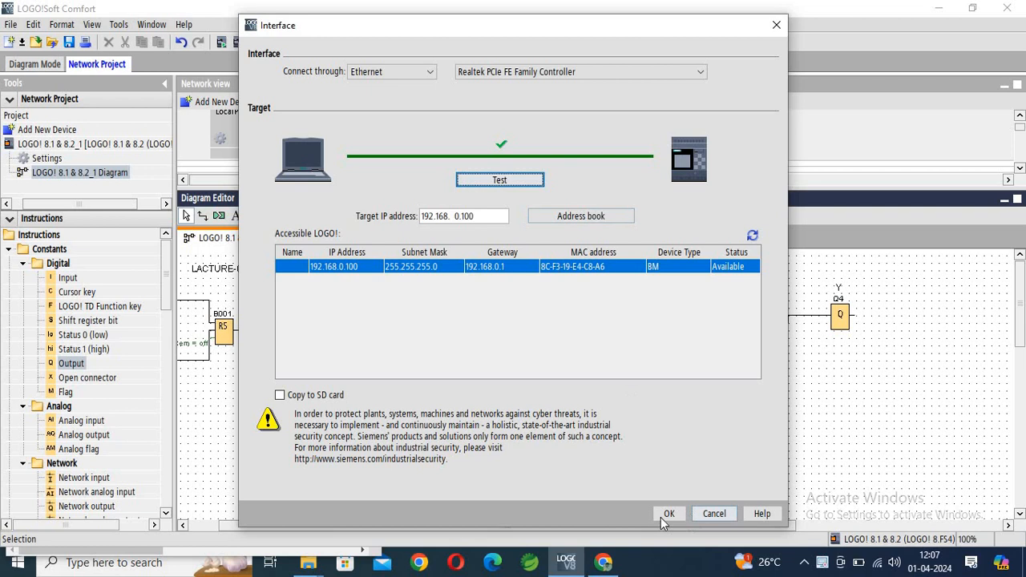
pyautogui.click(669, 513)
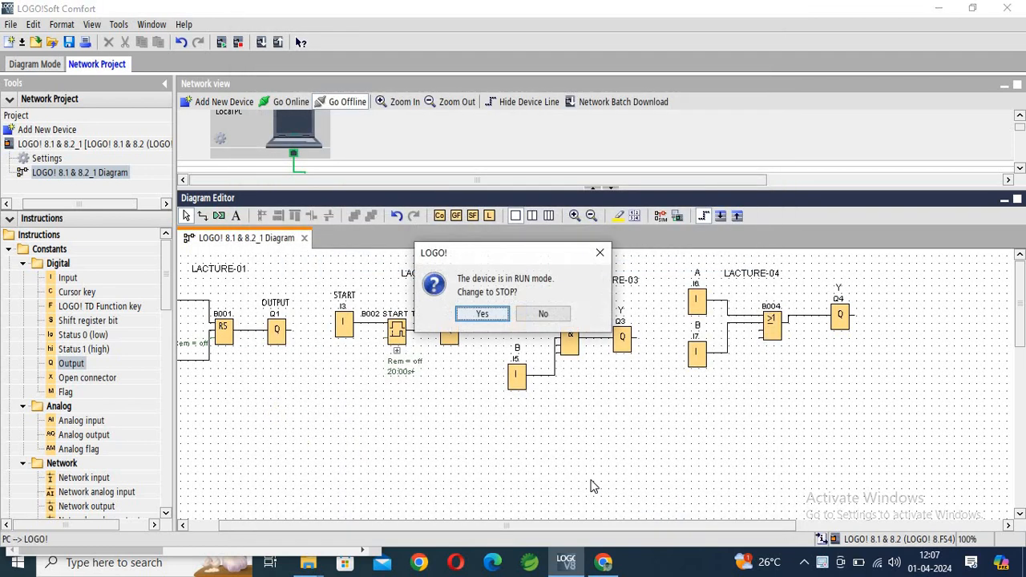
pyautogui.click(481, 313)
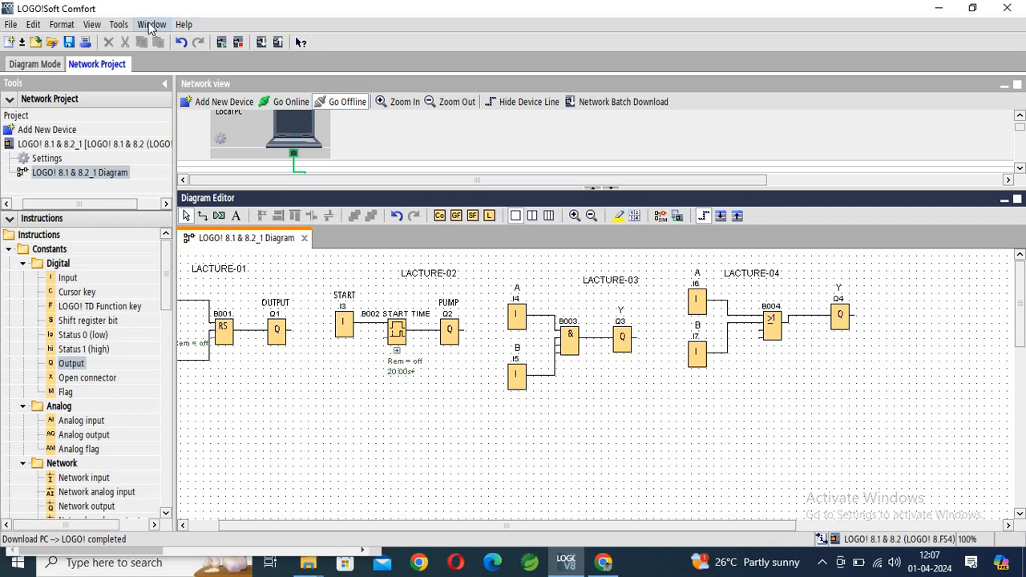
# - Open the Tools menu to browse the Transfer options
pyautogui.click(119, 24)
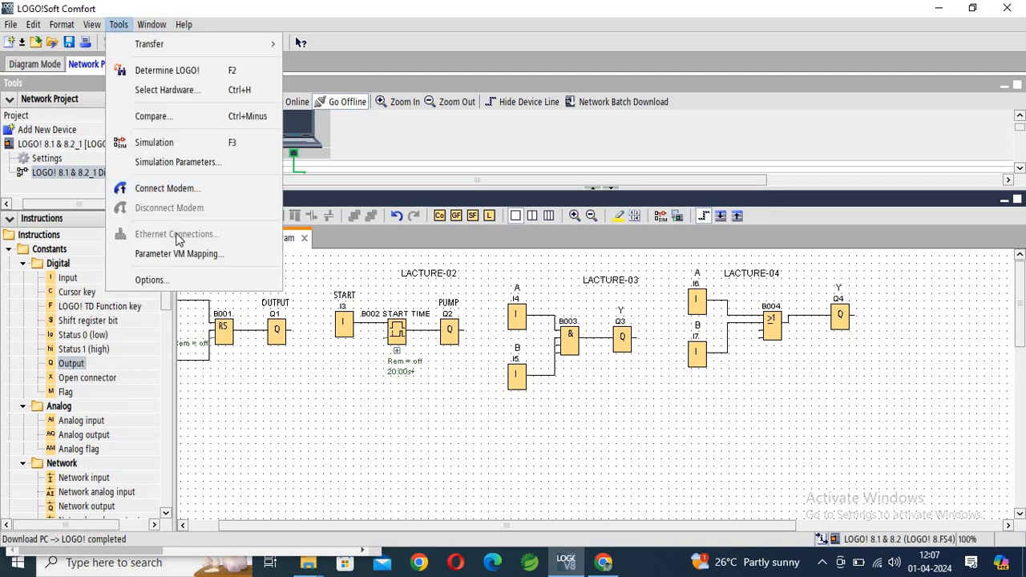
pyautogui.moveTo(167, 89)
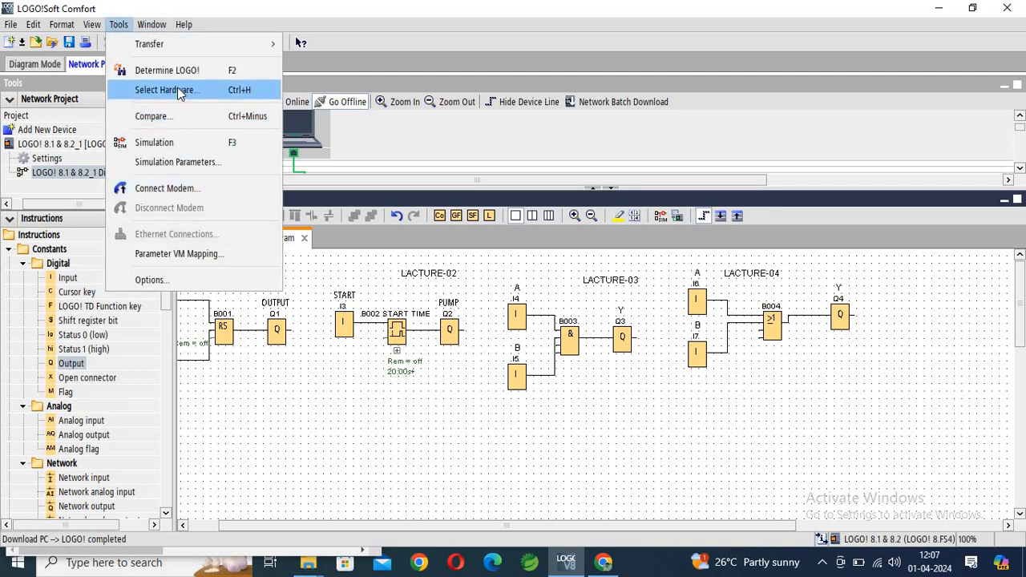
pyautogui.moveTo(167, 70)
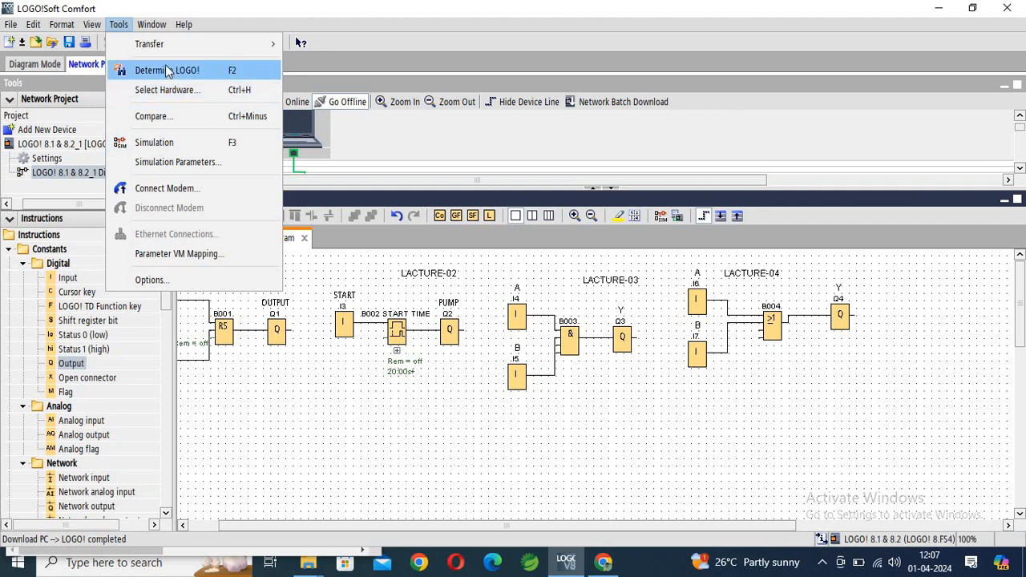
pyautogui.moveTo(149, 43)
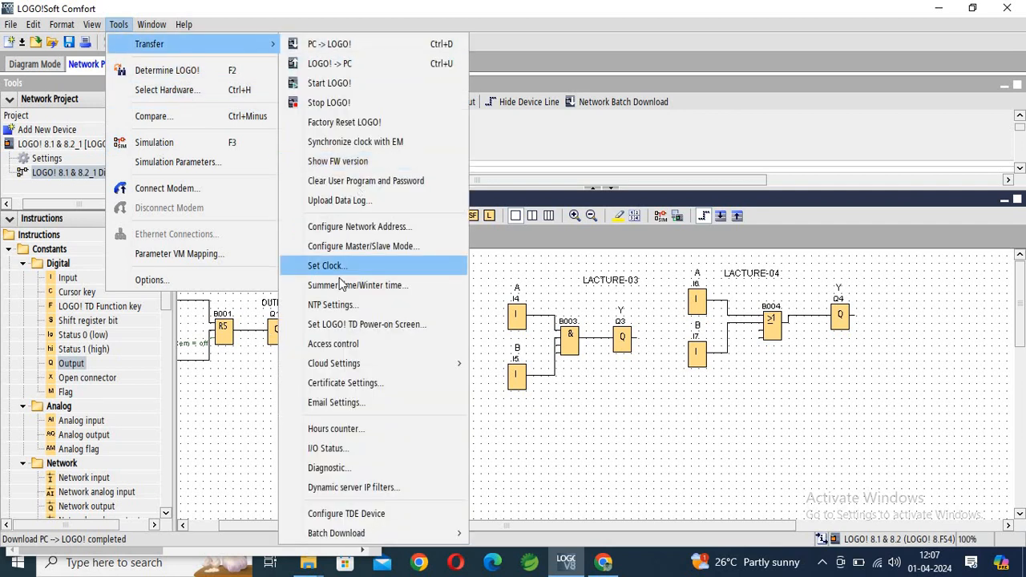
pyautogui.moveTo(364, 246)
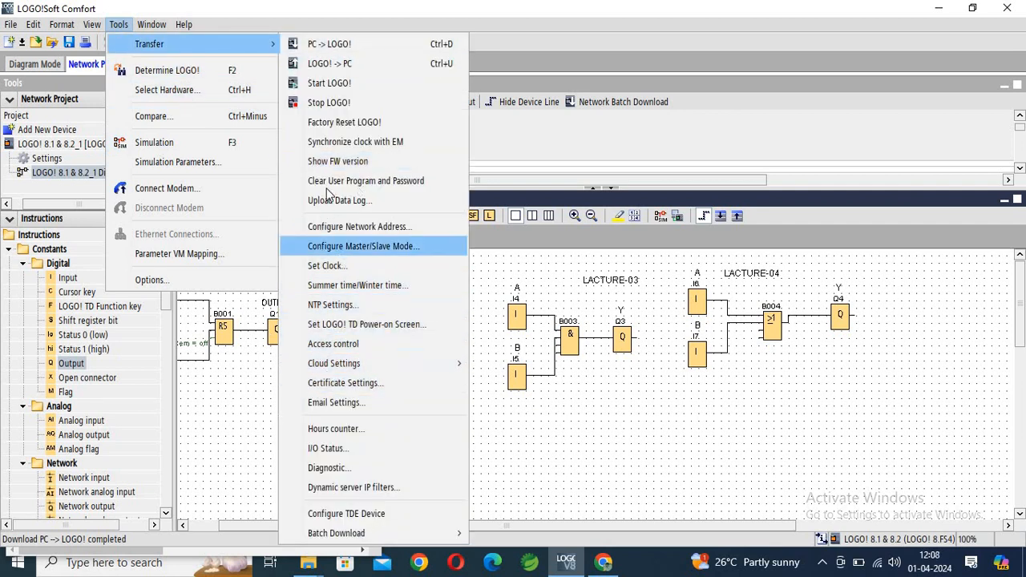
pyautogui.moveTo(333, 305)
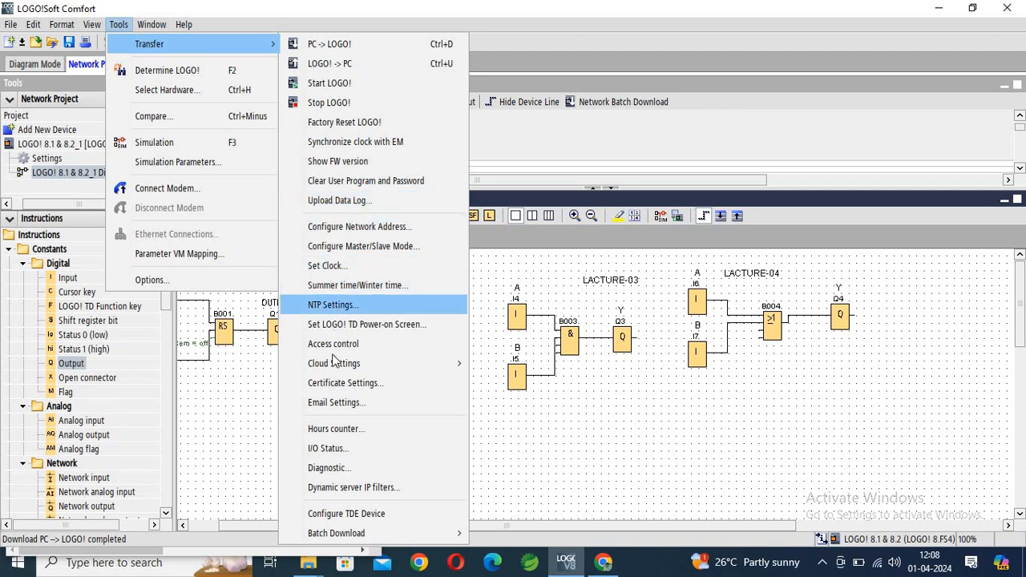
pyautogui.moveTo(338, 414)
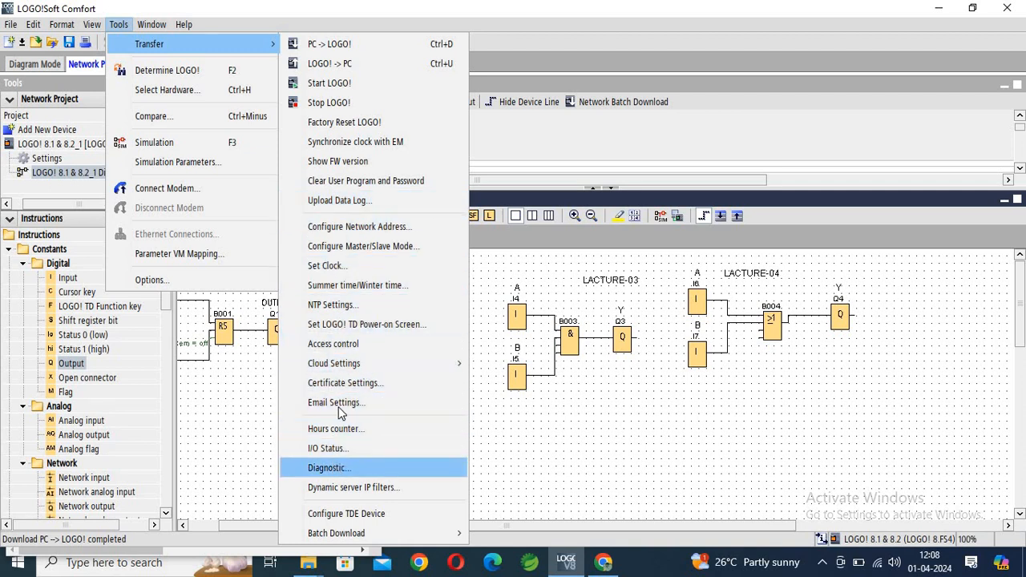
pyautogui.moveTo(337, 230)
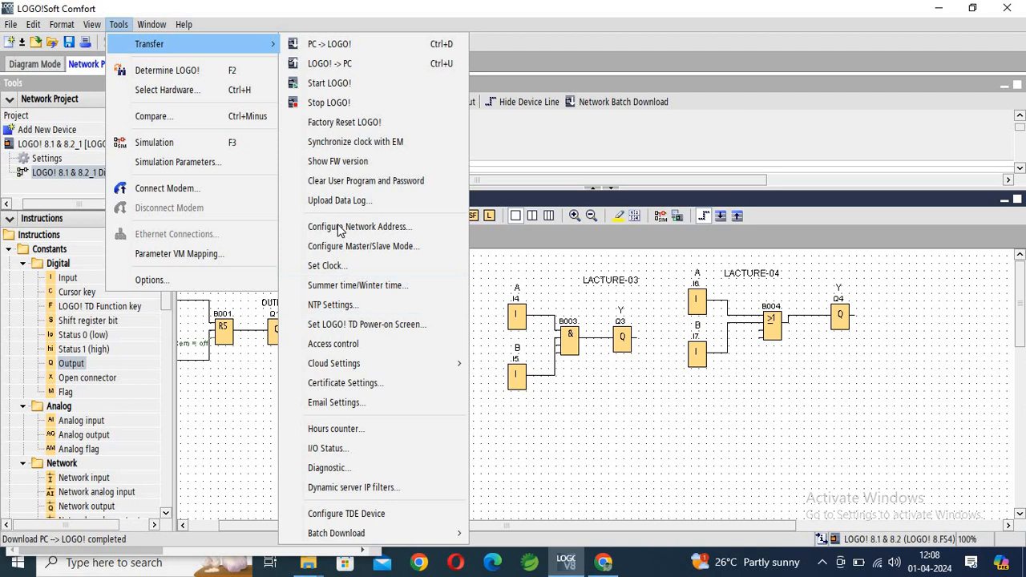
pyautogui.moveTo(332, 417)
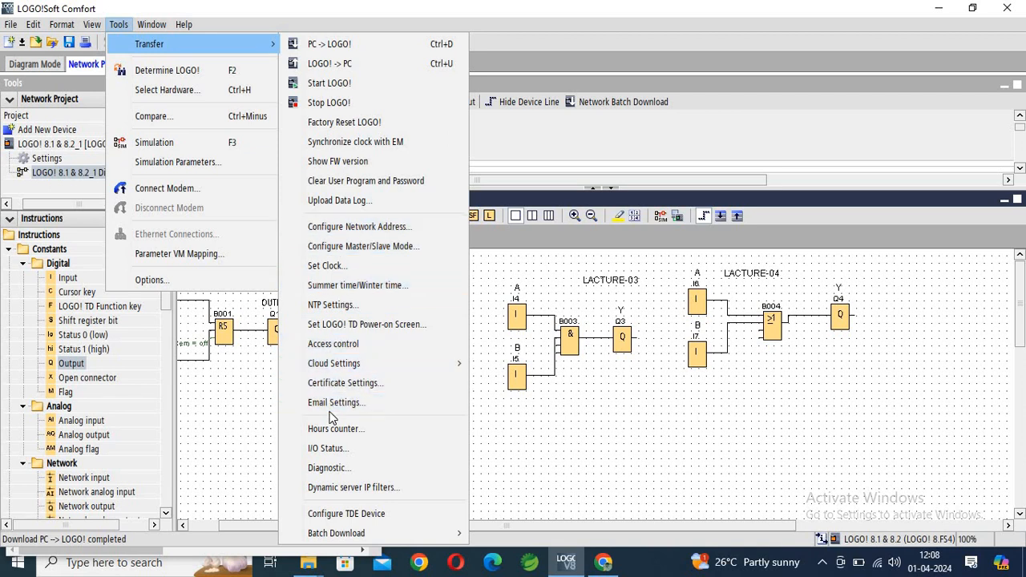
pyautogui.moveTo(355, 142)
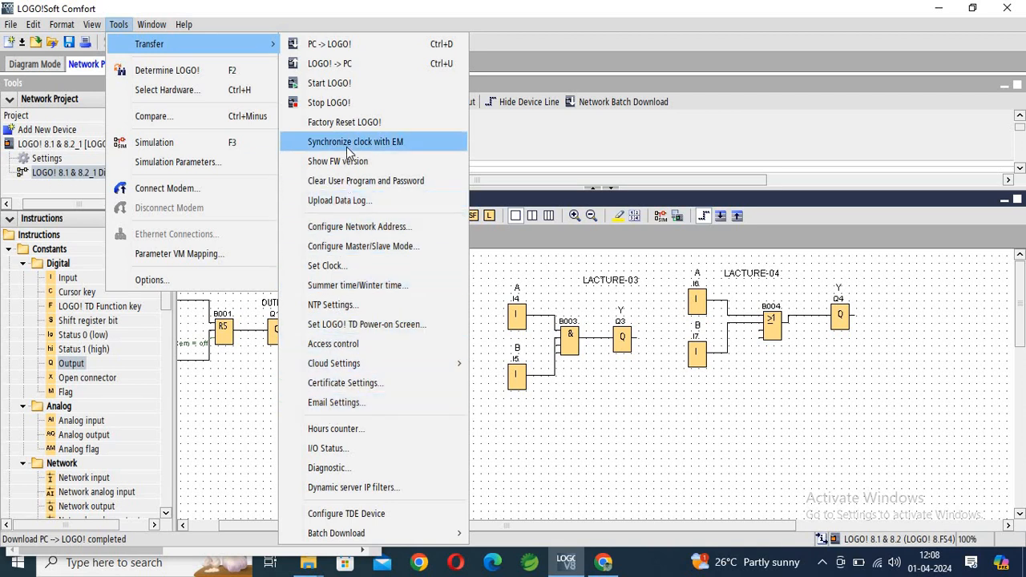
pyautogui.moveTo(345, 185)
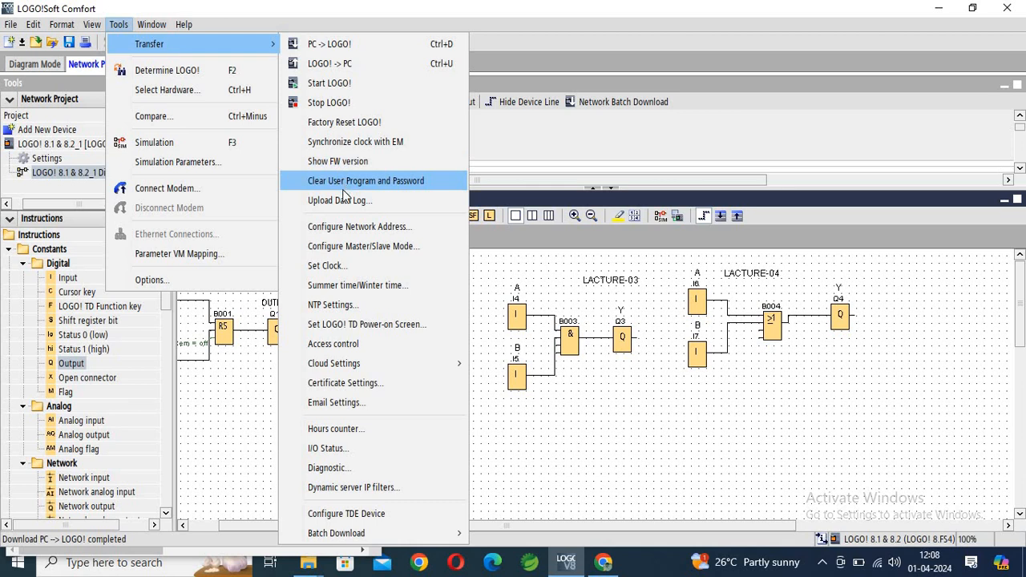
pyautogui.moveTo(359, 226)
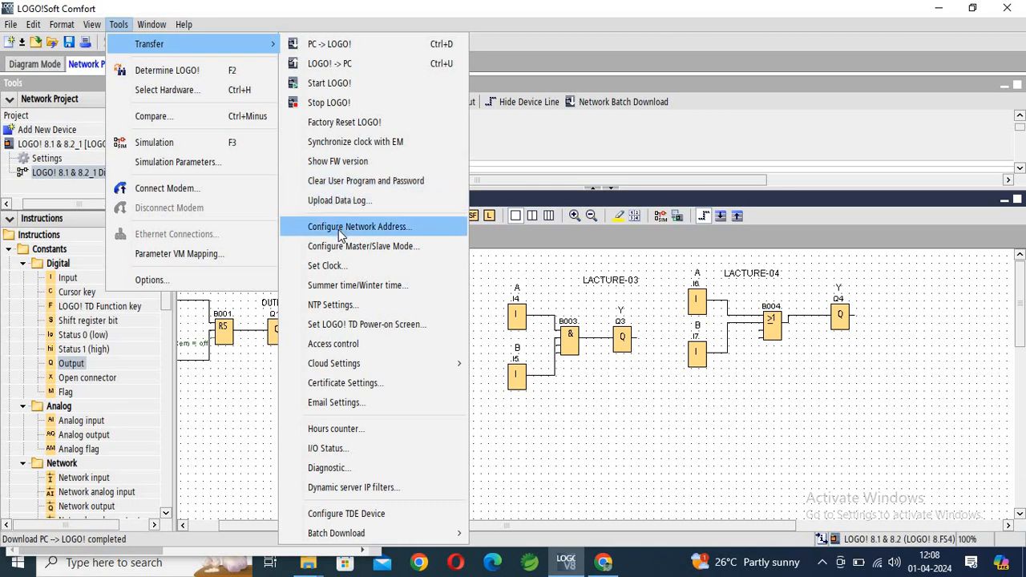
pyautogui.moveTo(333, 305)
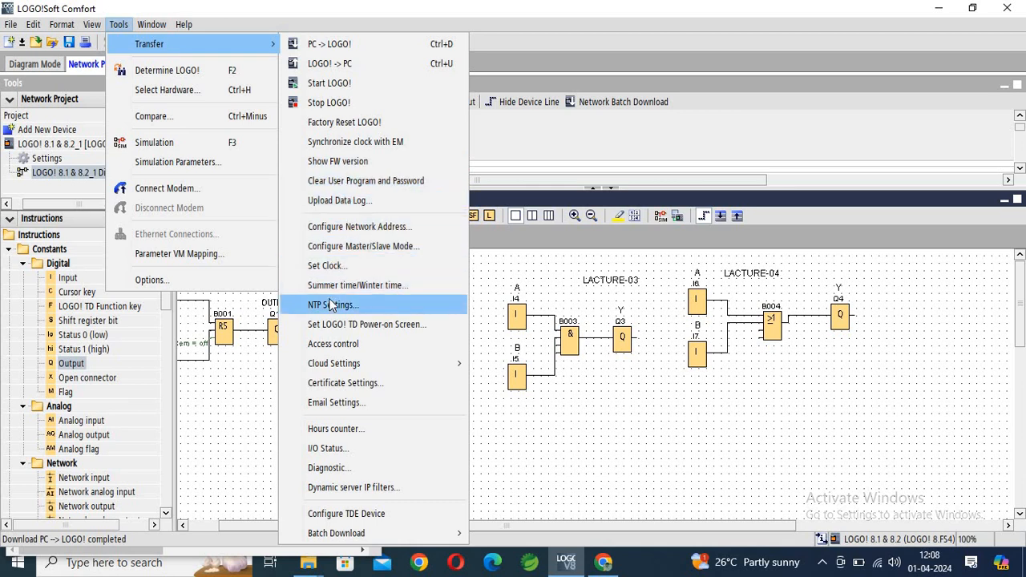
pyautogui.moveTo(347, 344)
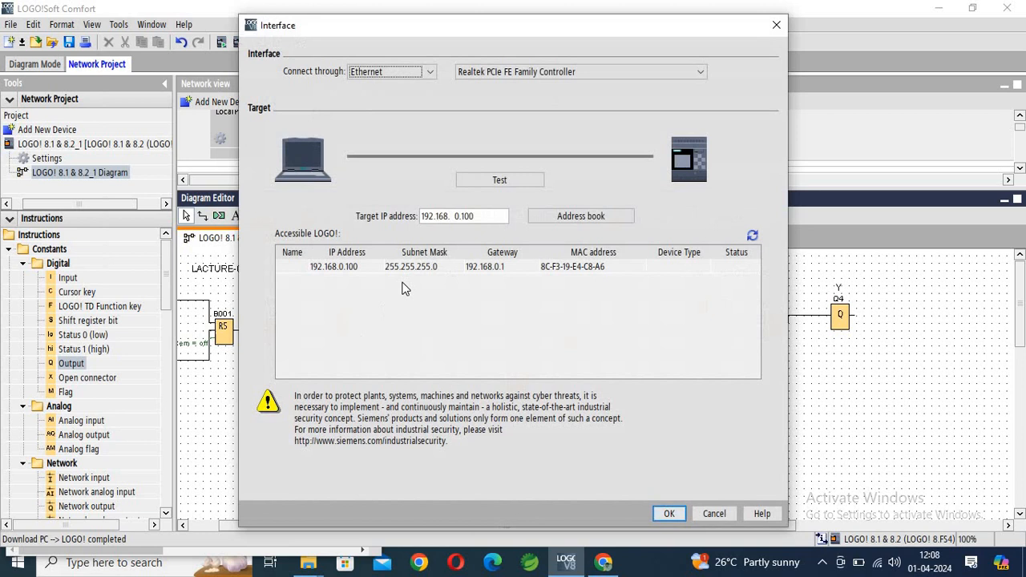
pyautogui.moveTo(321, 280)
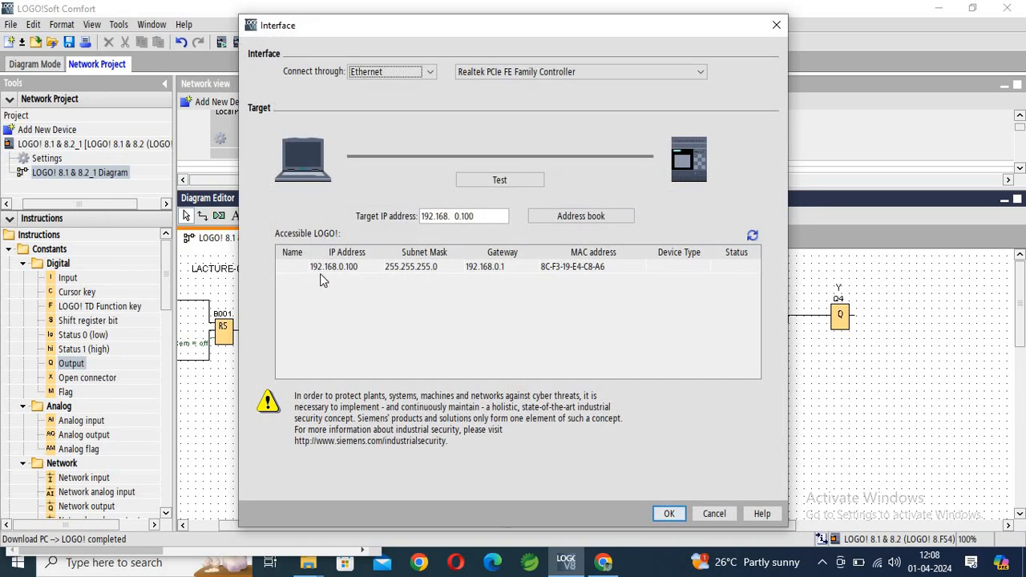
pyautogui.moveTo(347, 276)
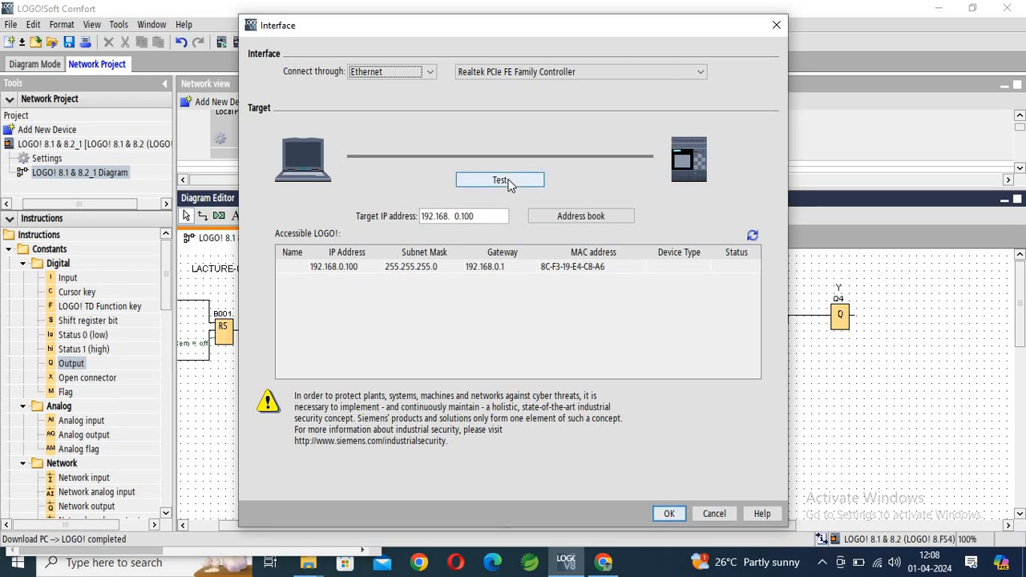
# - Test the connection to 192.168.0.100 and attempt the download, which fails
pyautogui.click(500, 180)
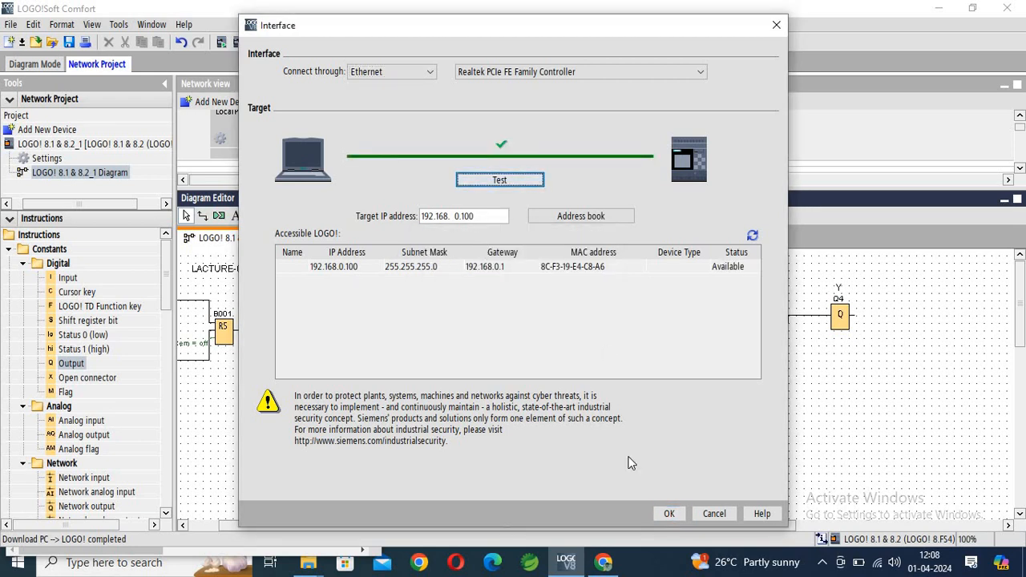
pyautogui.click(669, 513)
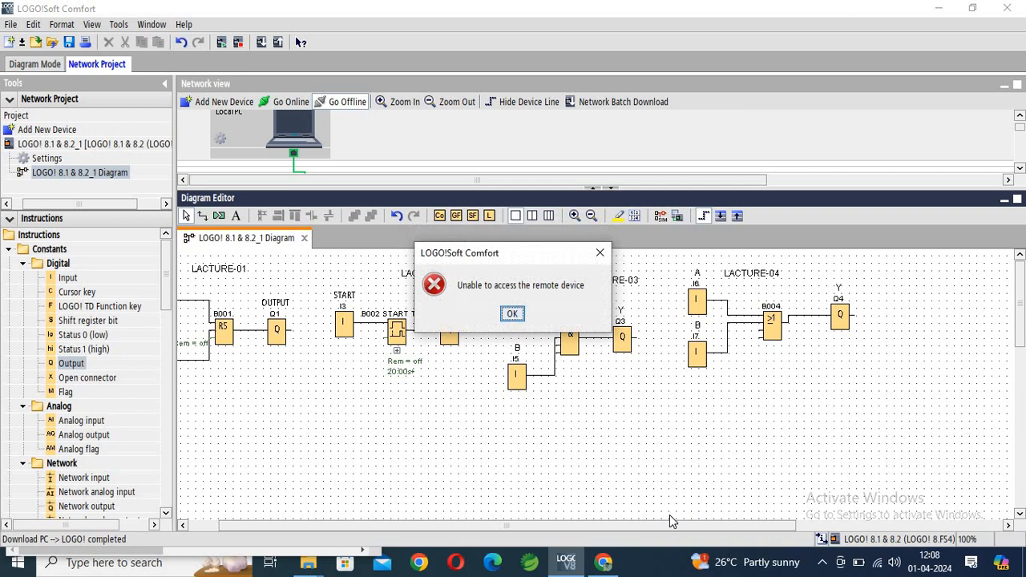
pyautogui.moveTo(575, 365)
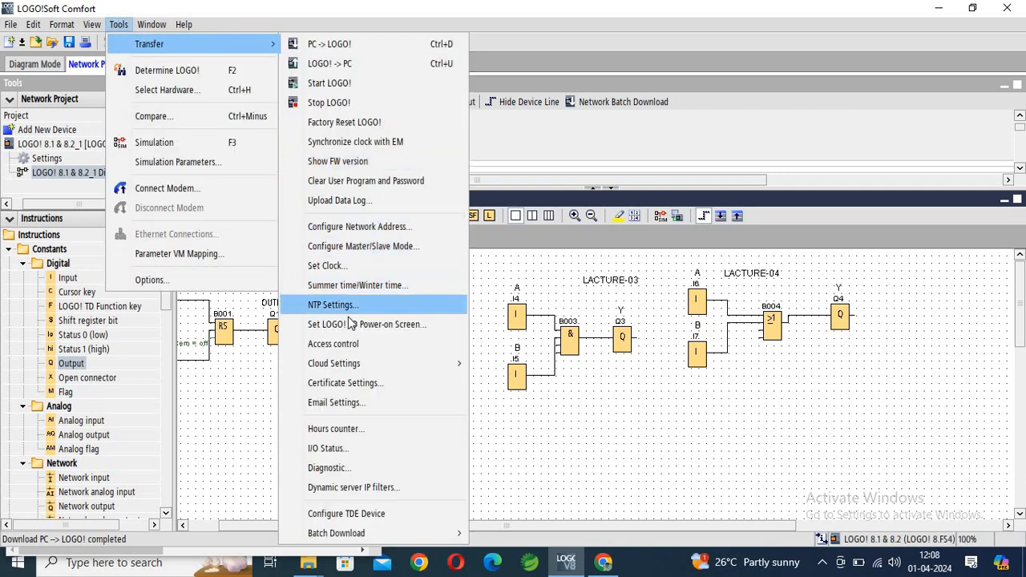
# - Retry the transfer to the LOGO!, confirming the tested target and switching the device to STOP
pyautogui.click(359, 226)
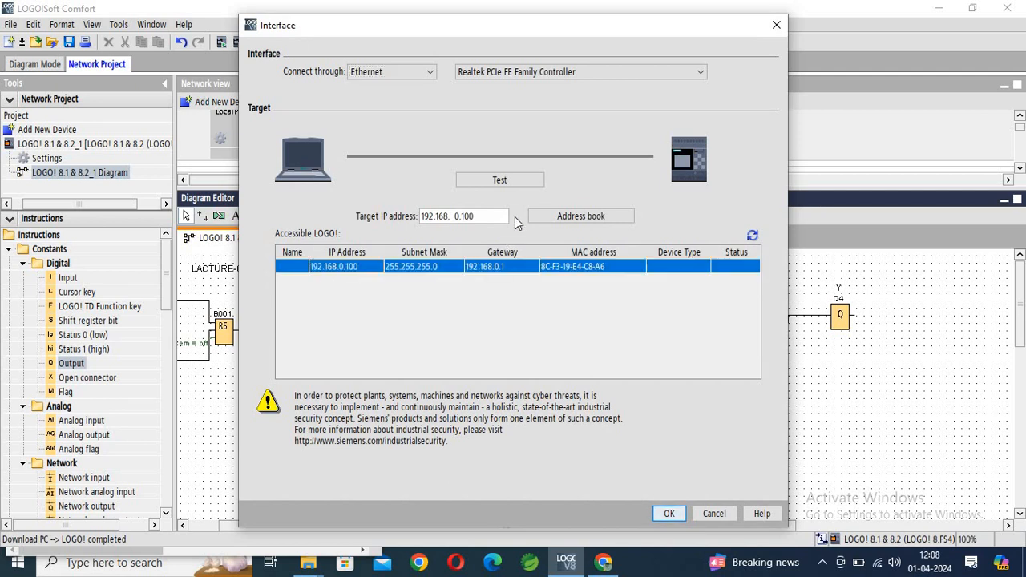
pyautogui.click(500, 179)
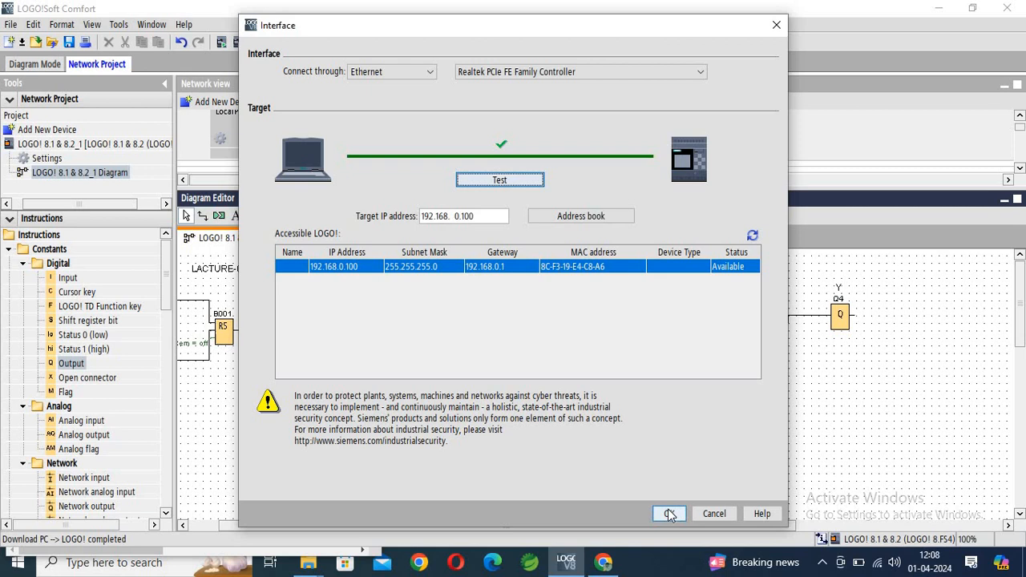
pyautogui.click(670, 513)
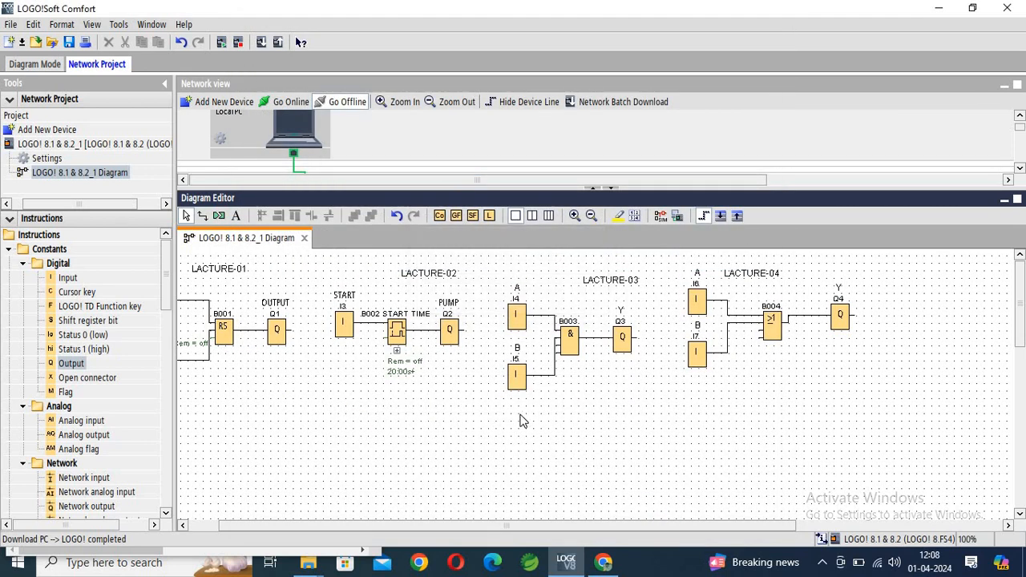
pyautogui.click(290, 102)
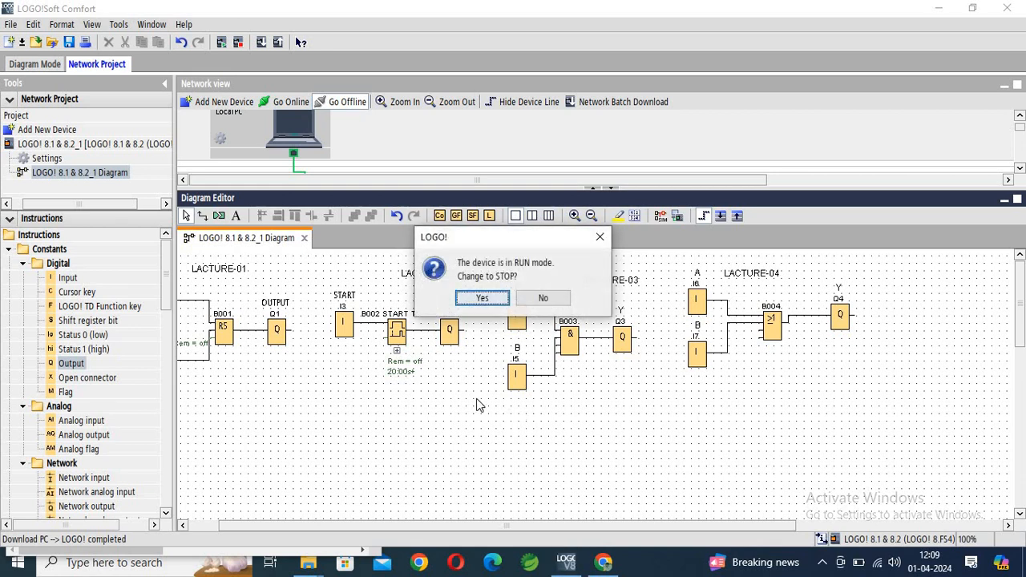
pyautogui.click(482, 298)
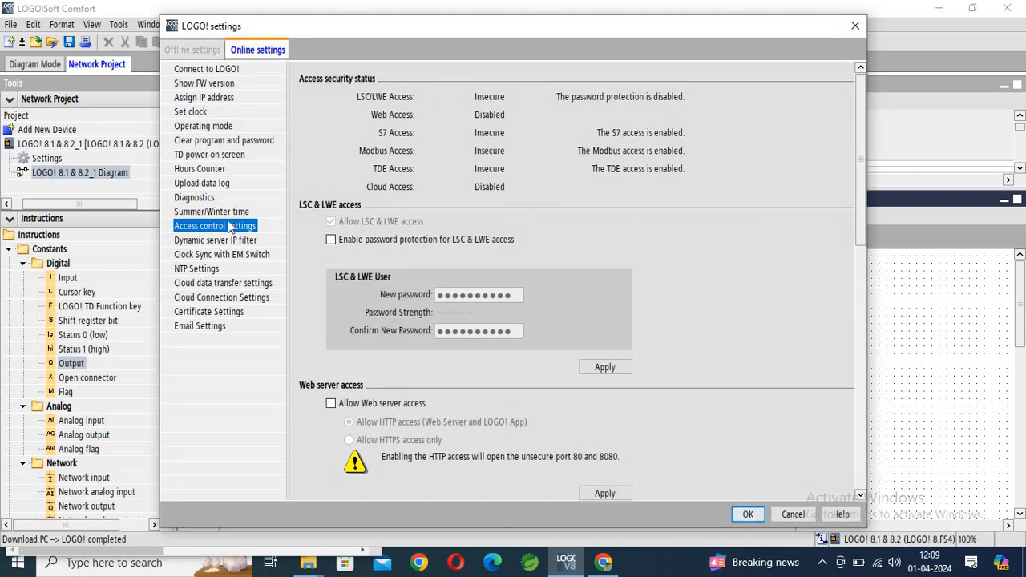
pyautogui.moveTo(206, 174)
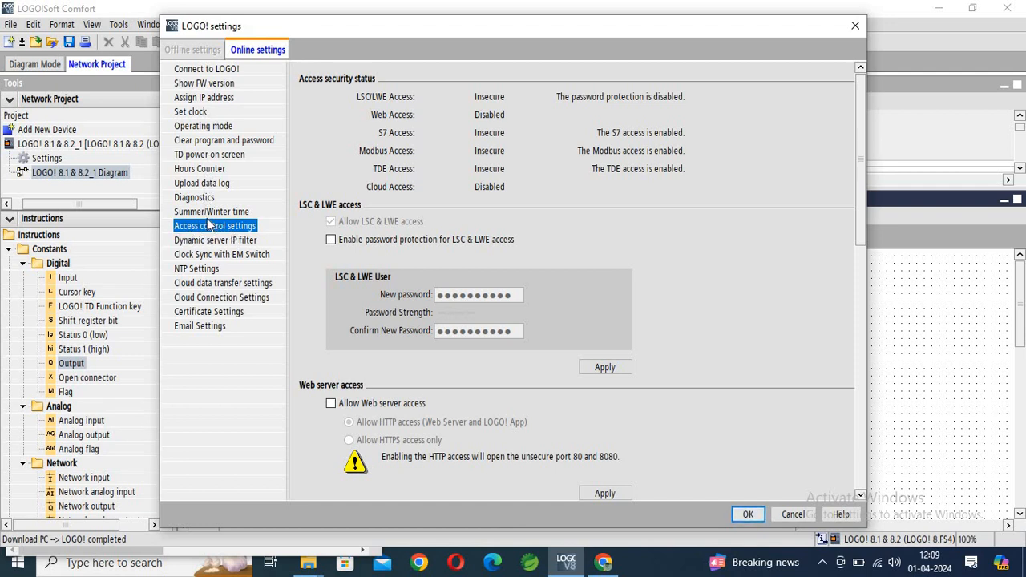
pyautogui.moveTo(205, 214)
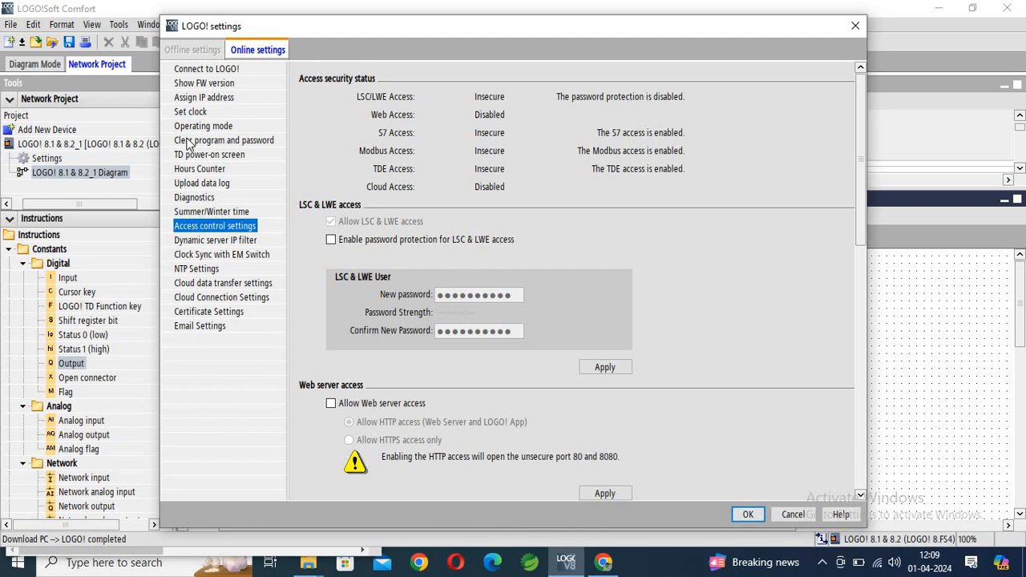
# - Open Assign IP address in the LOGO! online settings
pyautogui.click(204, 97)
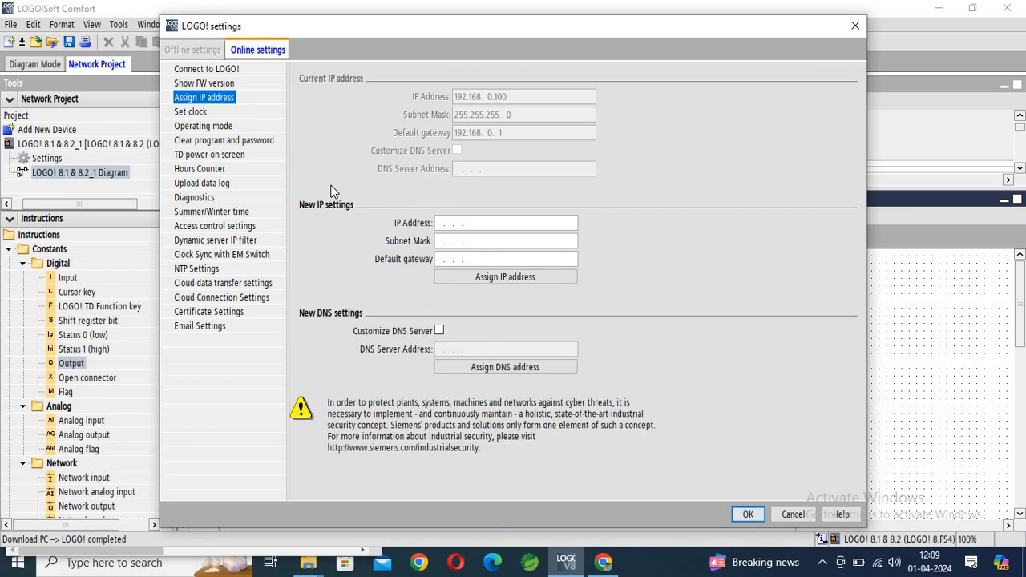
pyautogui.moveTo(473, 102)
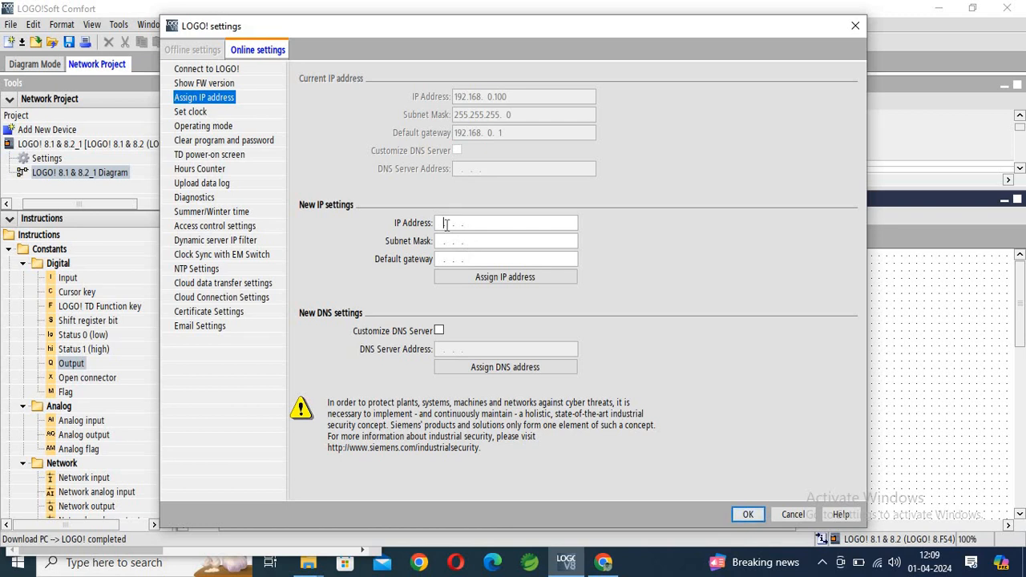
# - Assign the LOGO! IP 192.168.0.10, mask 255.255.255.0, gateway 192.168.0.1, and acknowledge success
pyautogui.write('192.168. 0.')
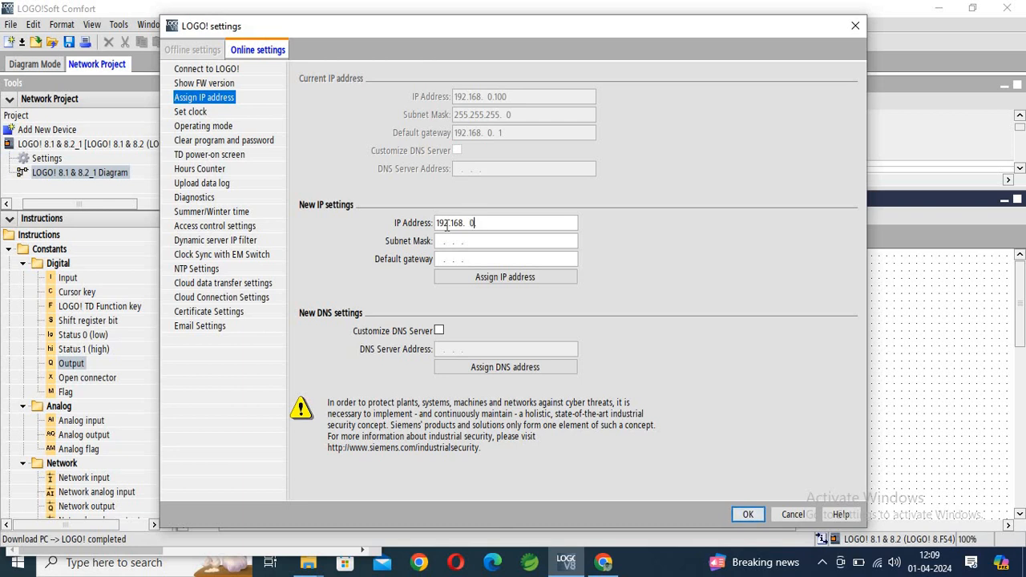
pyautogui.write('1')
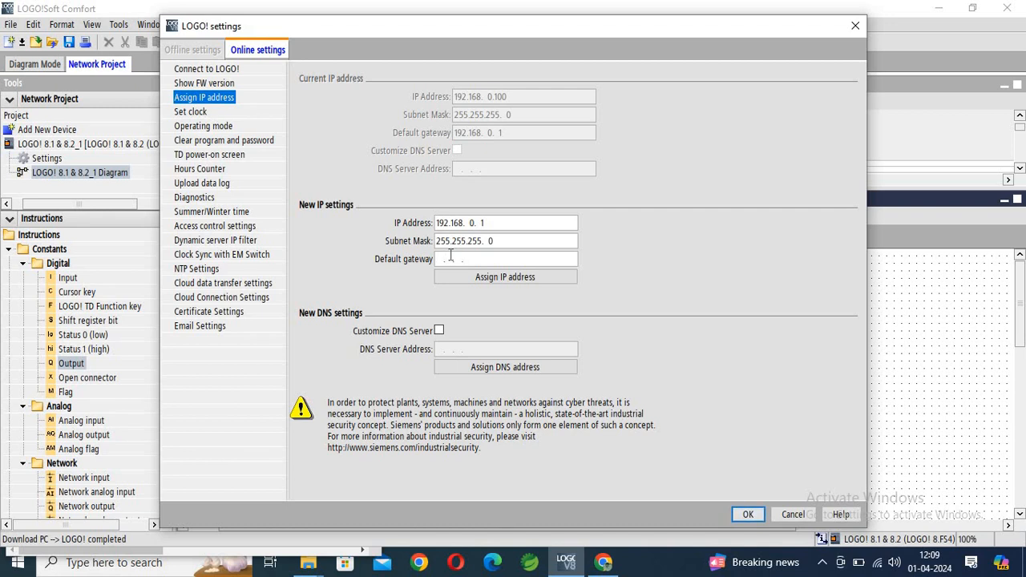
pyautogui.click(505, 276)
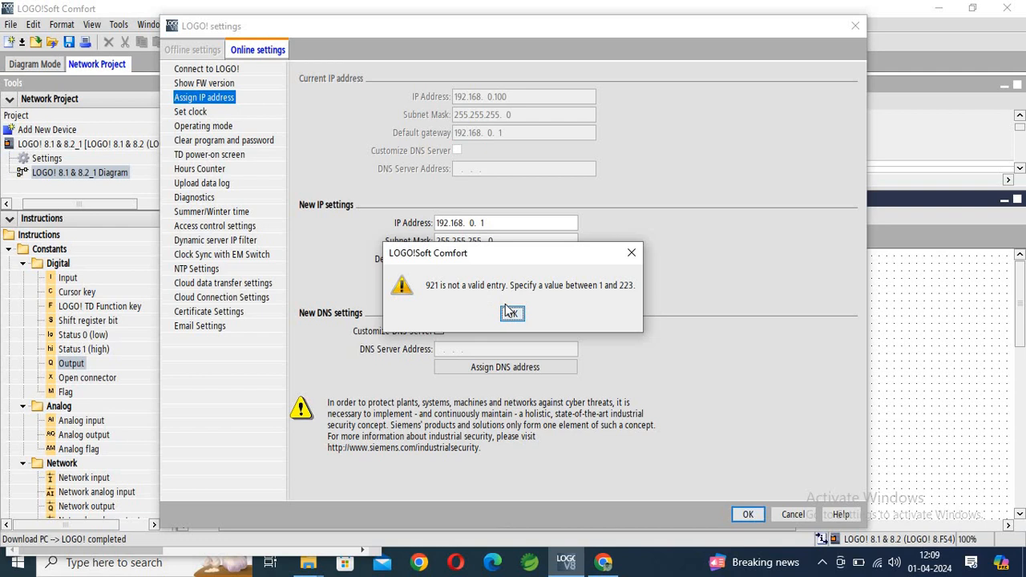
pyautogui.click(512, 313)
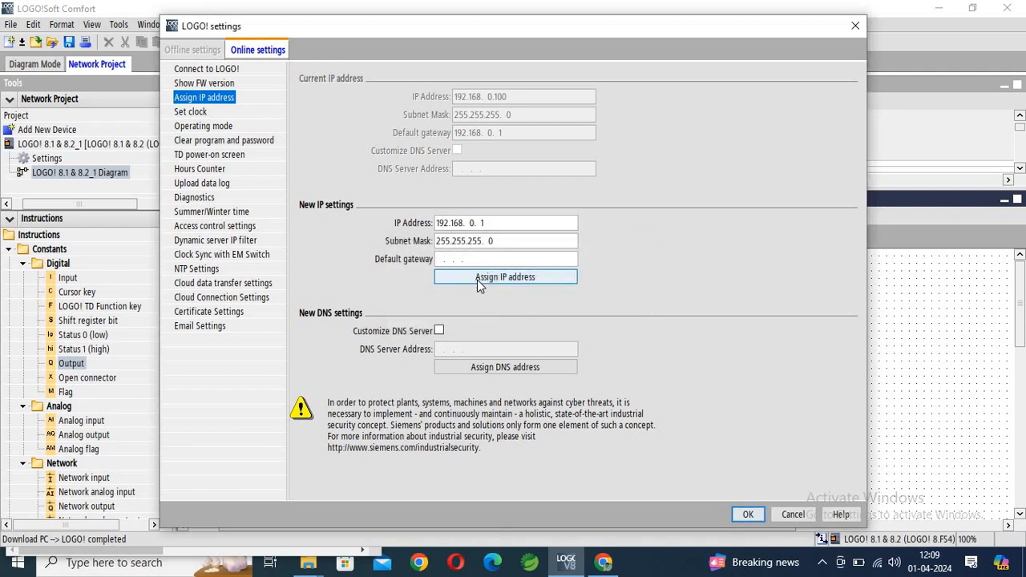
pyautogui.write('192.168. 0. 1')
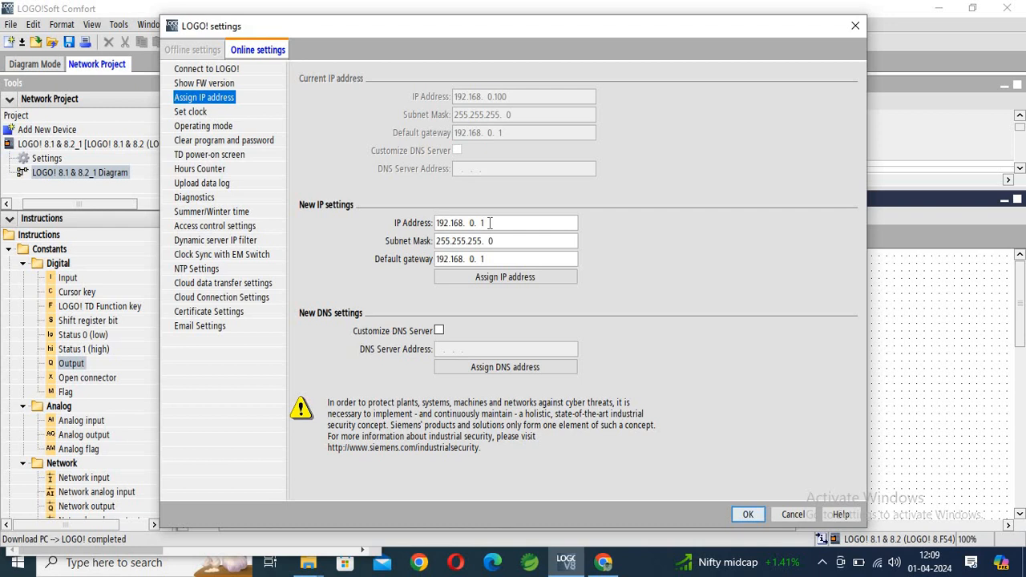
pyautogui.write('0')
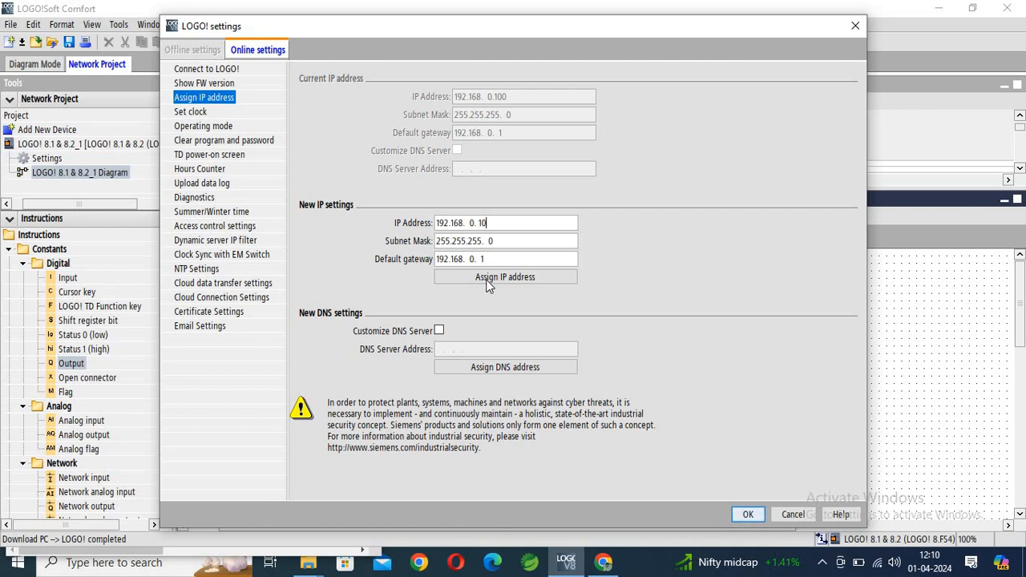
pyautogui.click(505, 277)
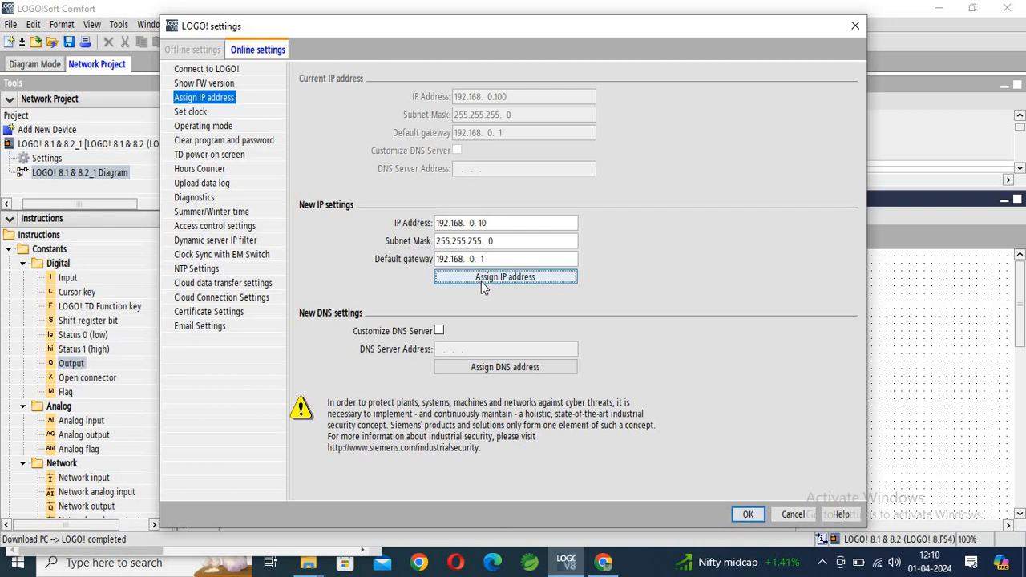
pyautogui.click(504, 276)
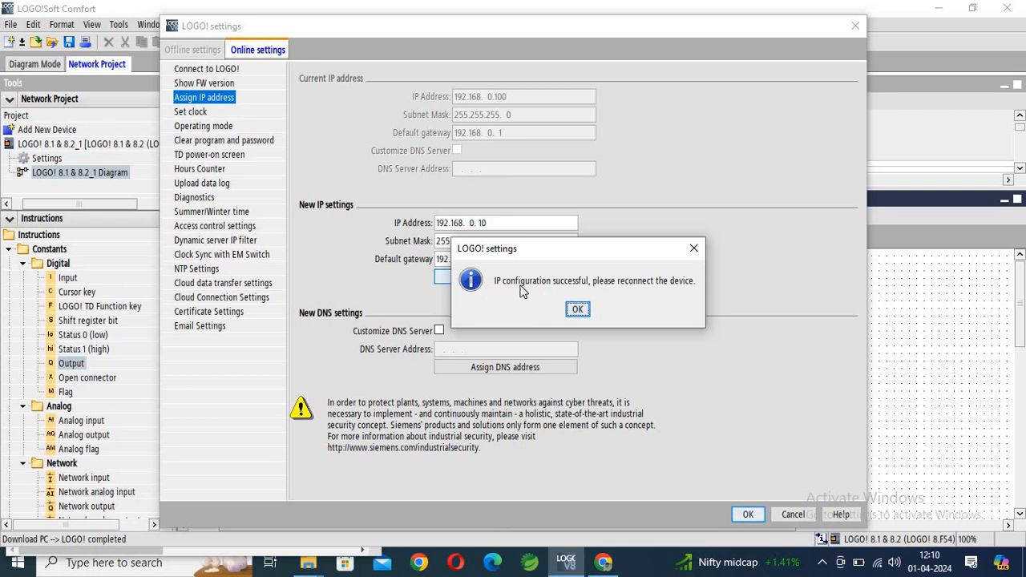
pyautogui.moveTo(625, 293)
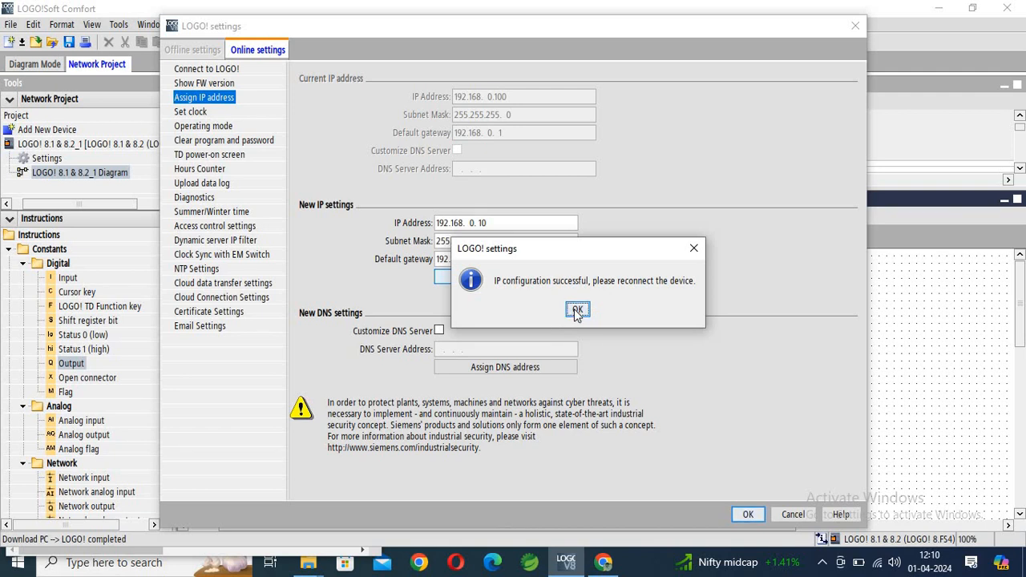
pyautogui.click(578, 311)
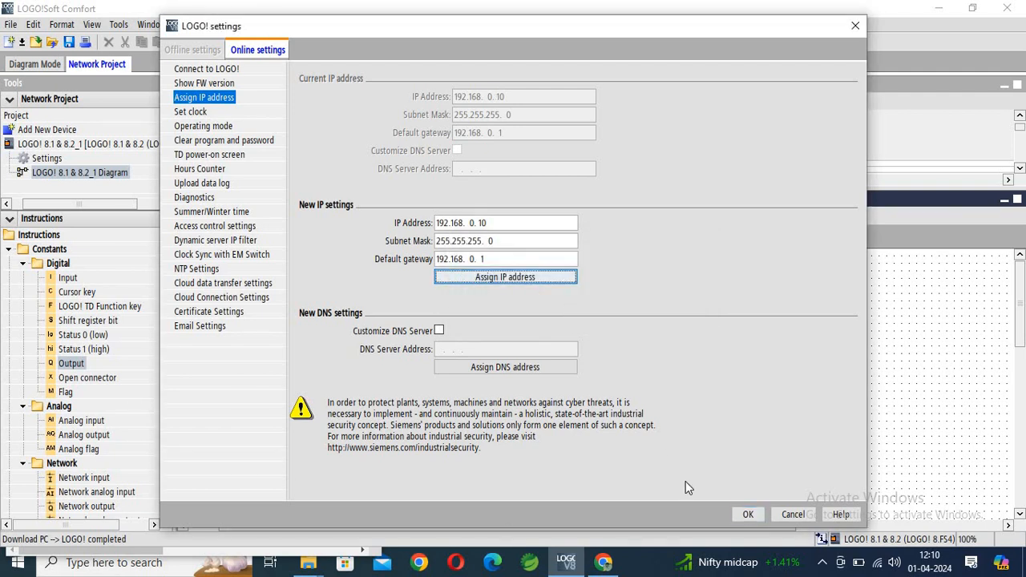
# - Start downloading the program to the LOGO! at 192.168.0.10 after a successful connection test
pyautogui.click(793, 514)
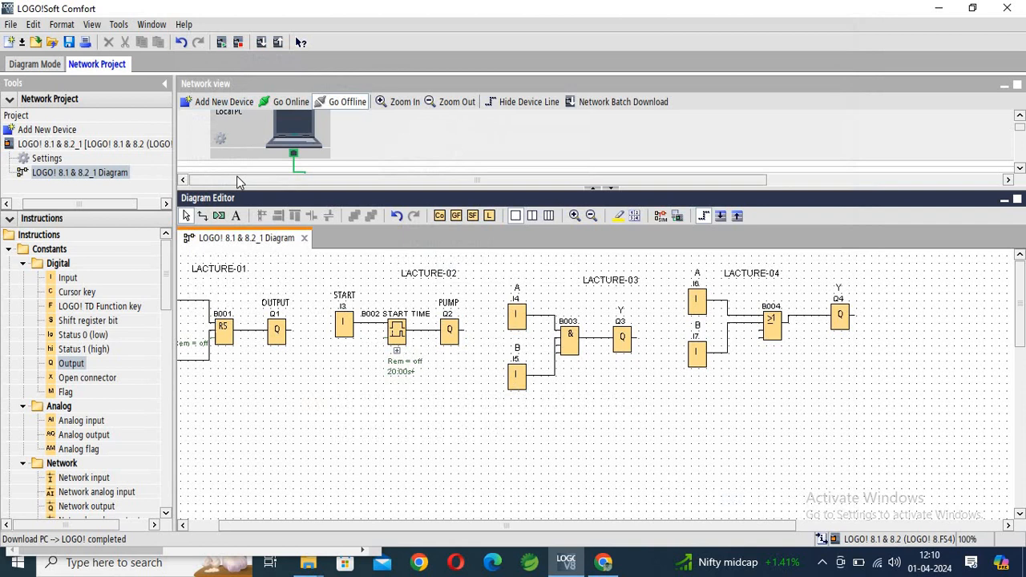
pyautogui.click(118, 24)
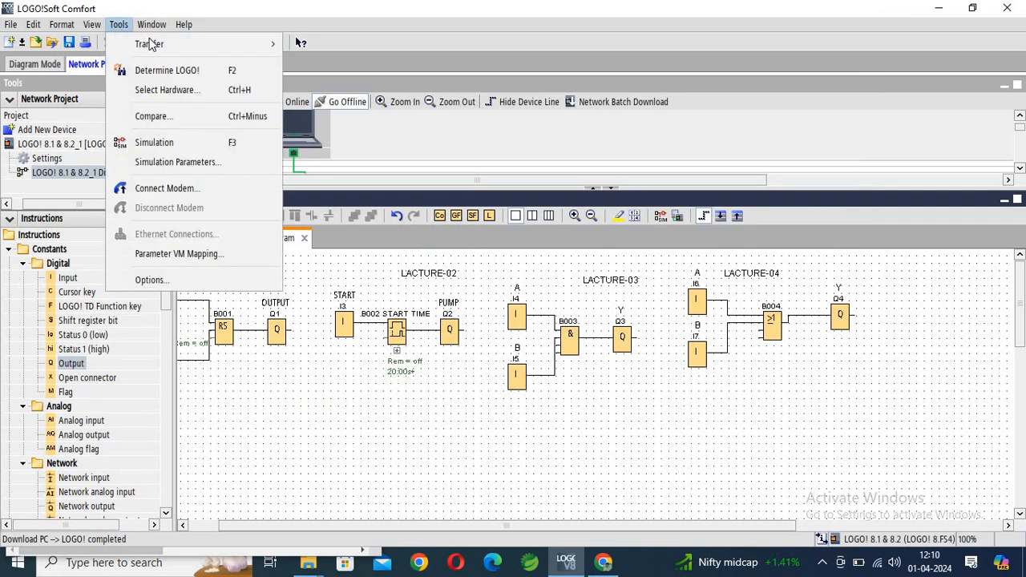
pyautogui.moveTo(149, 44)
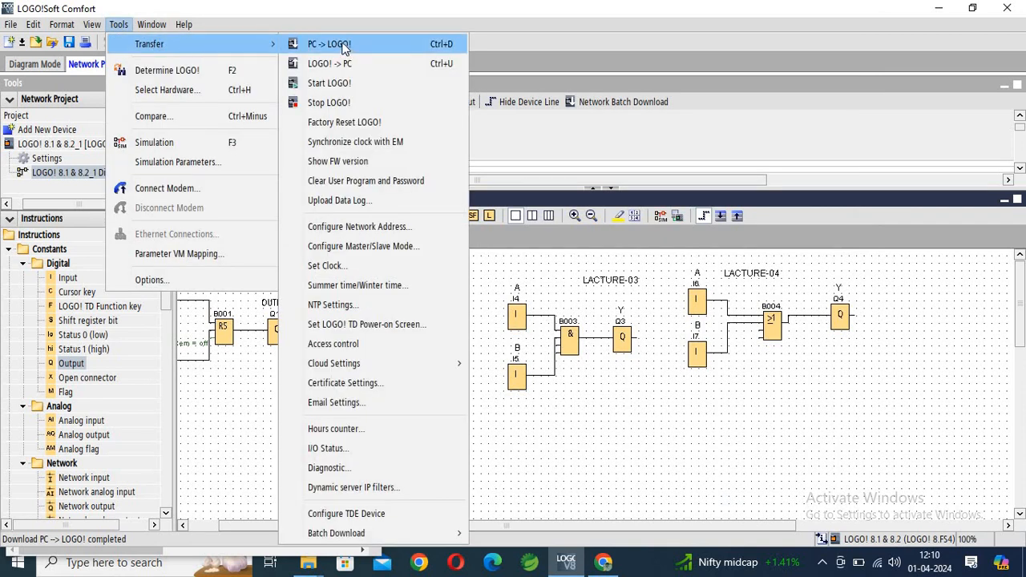
pyautogui.click(329, 43)
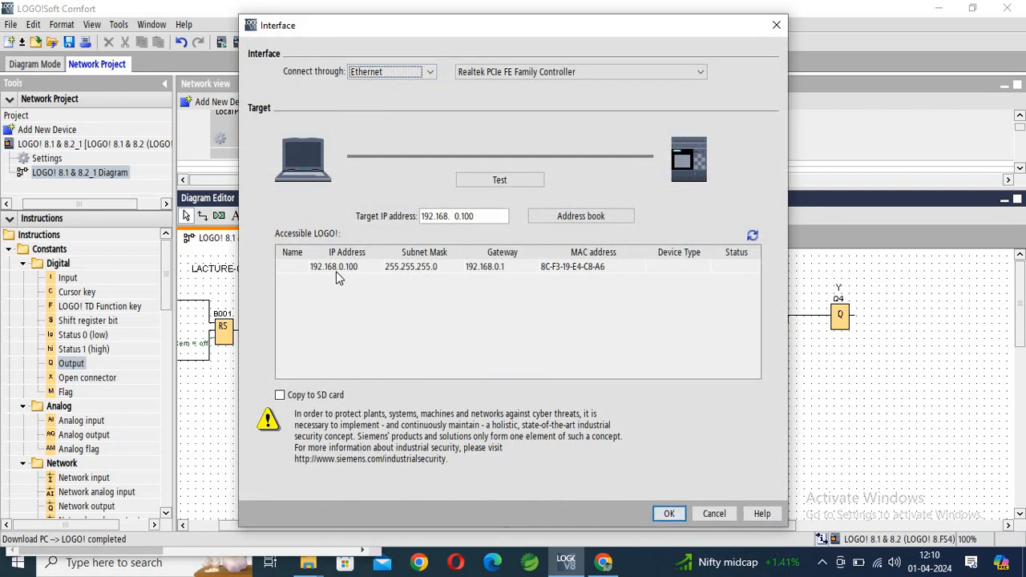
pyautogui.moveTo(668, 215)
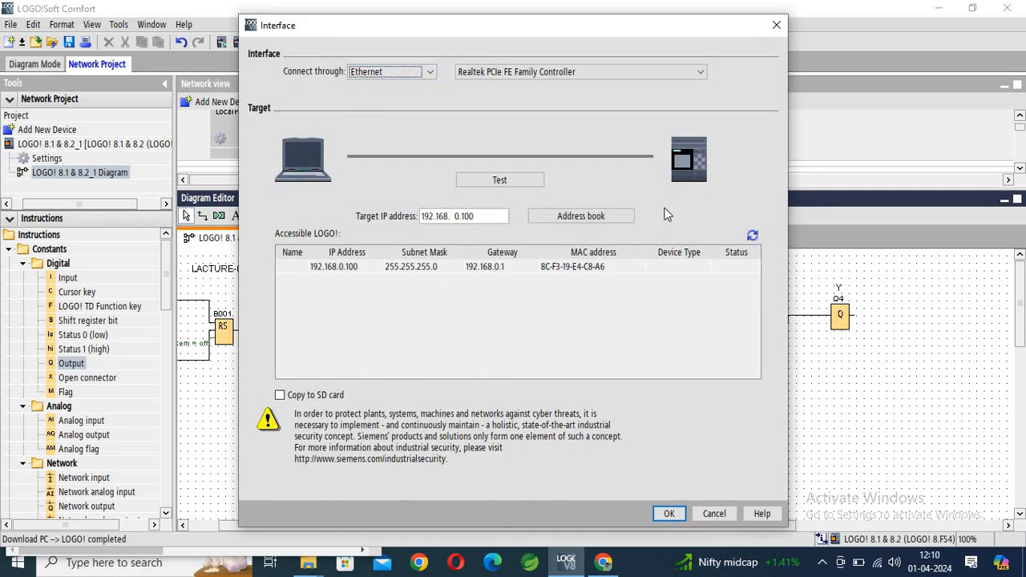
pyautogui.click(752, 235)
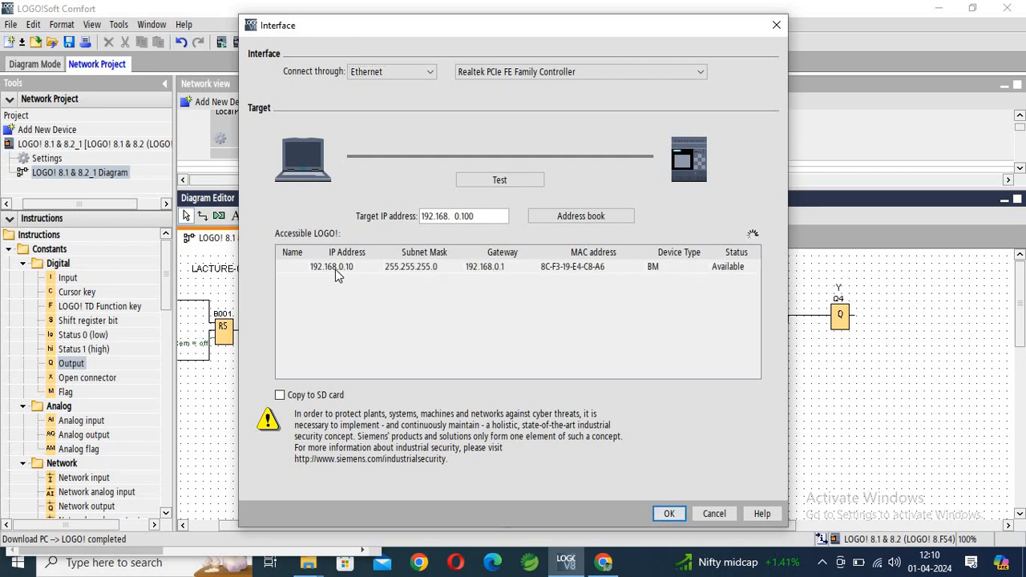
pyautogui.click(337, 266)
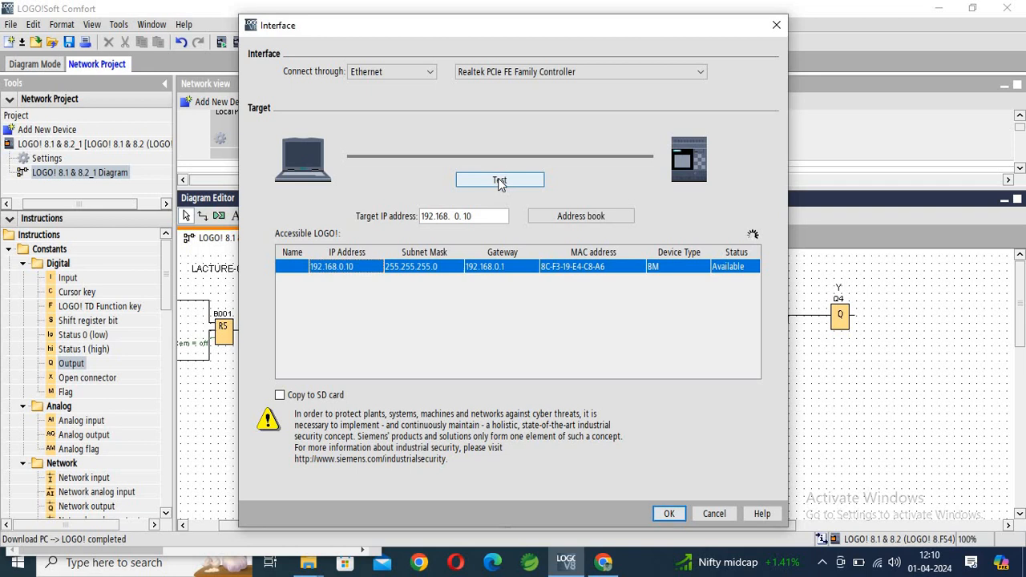
pyautogui.click(499, 179)
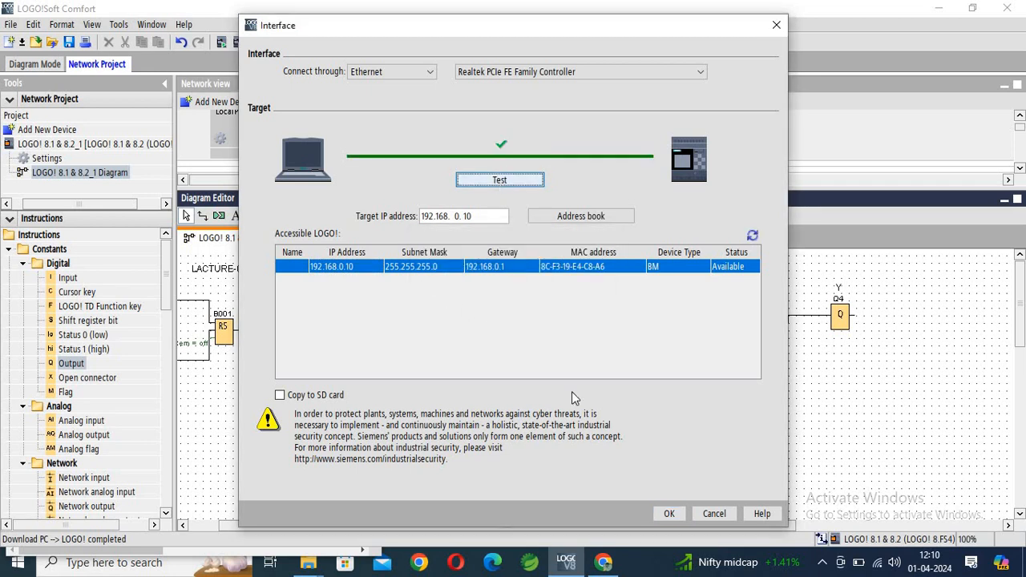
pyautogui.click(668, 513)
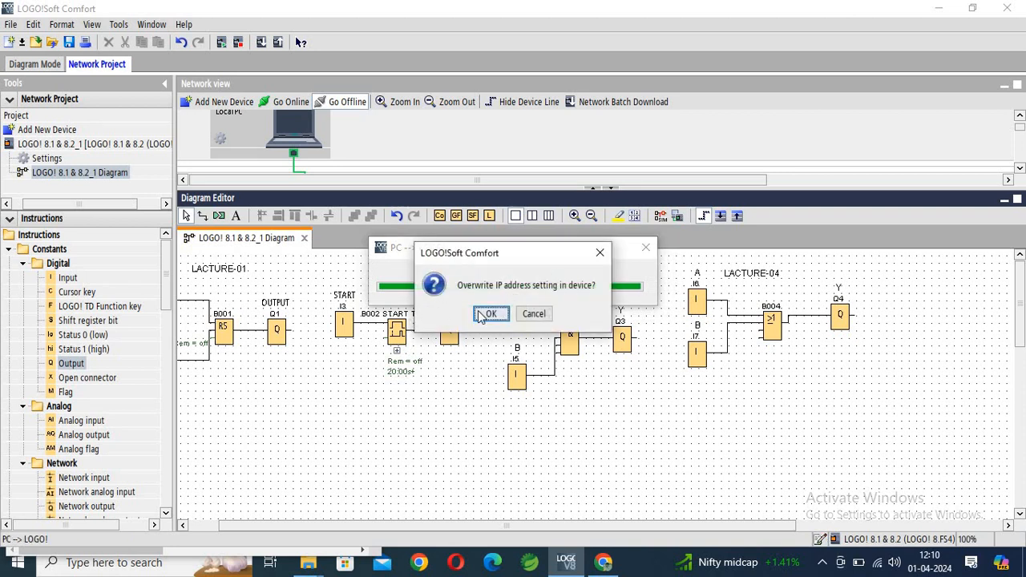
# - Allow overwriting the device IP setting, then switch the LOGO! to RUN after the download
pyautogui.click(491, 314)
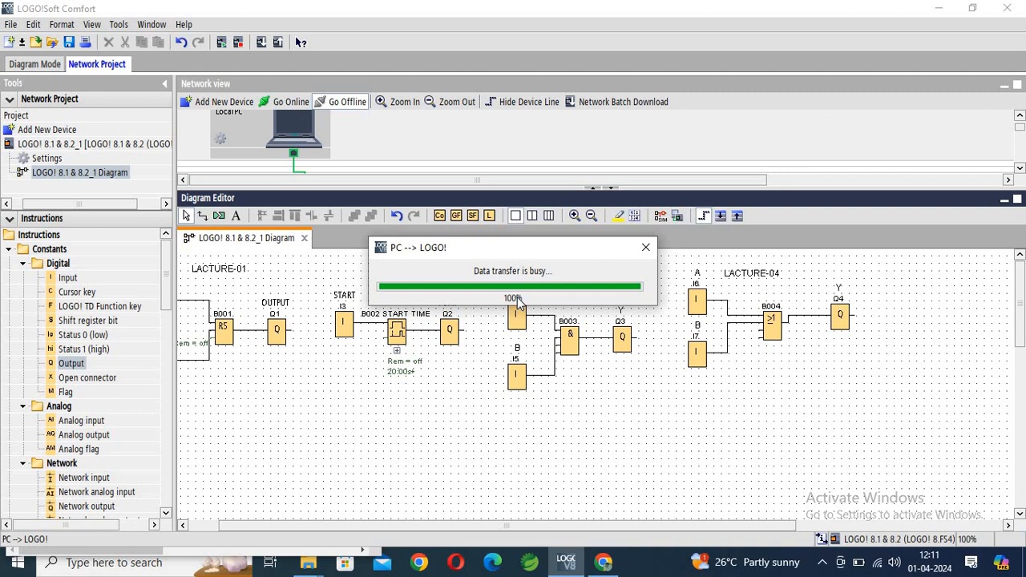
pyautogui.moveTo(528, 341)
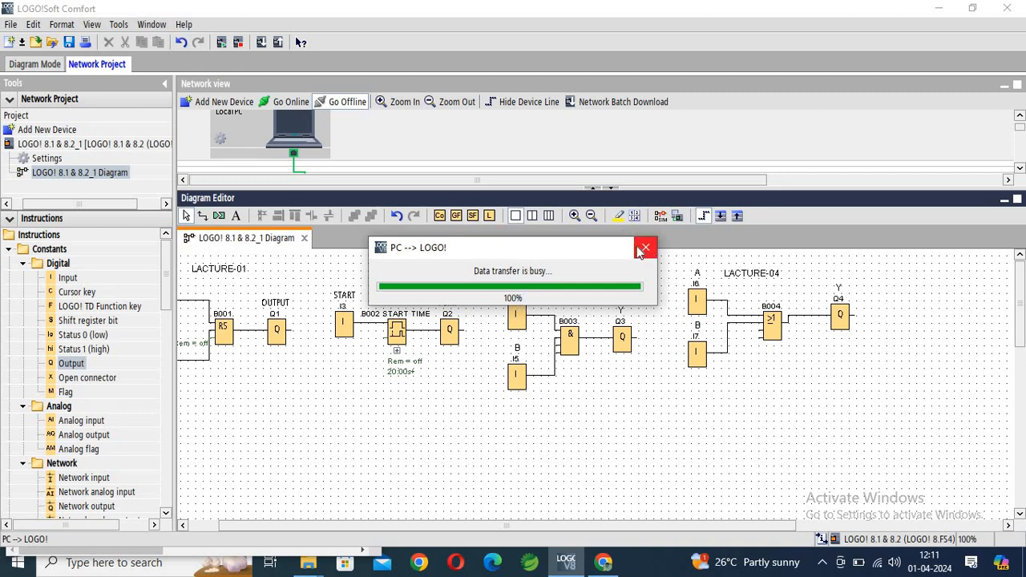
pyautogui.moveTo(645, 247)
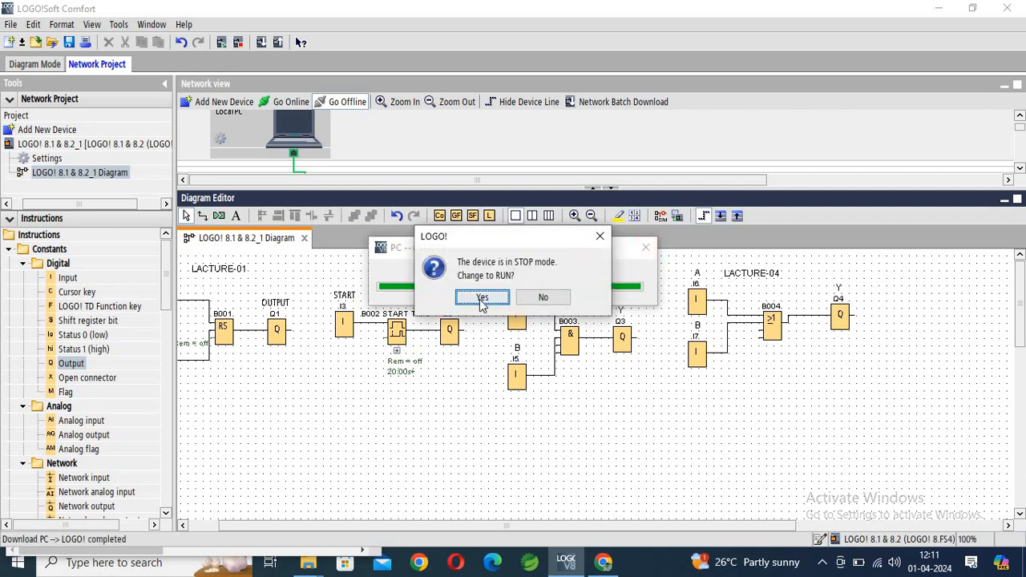
pyautogui.click(482, 297)
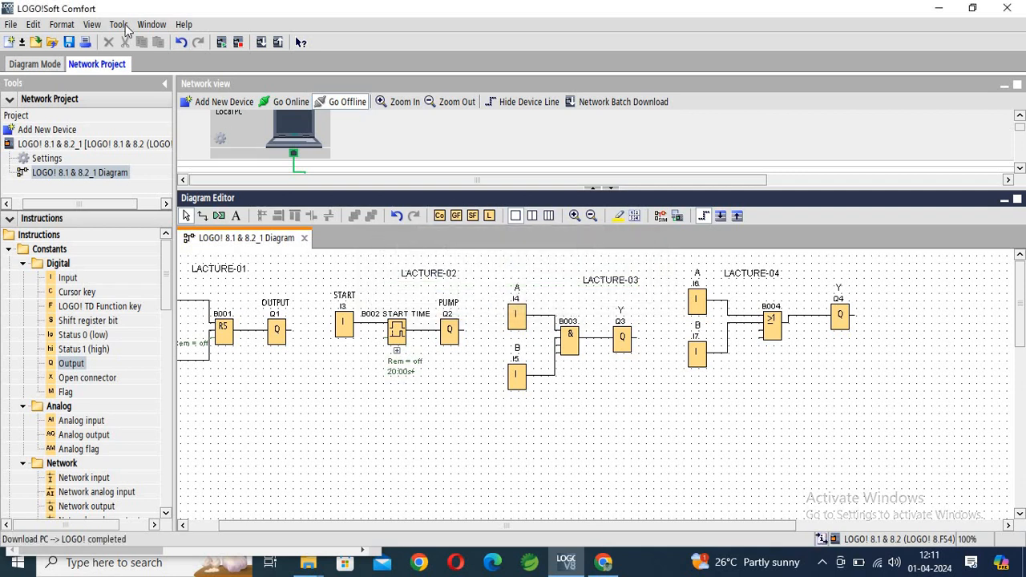
# - Re-test the connection to the LOGO! at 192.168.0.10 and confirm the transfer
pyautogui.click(118, 24)
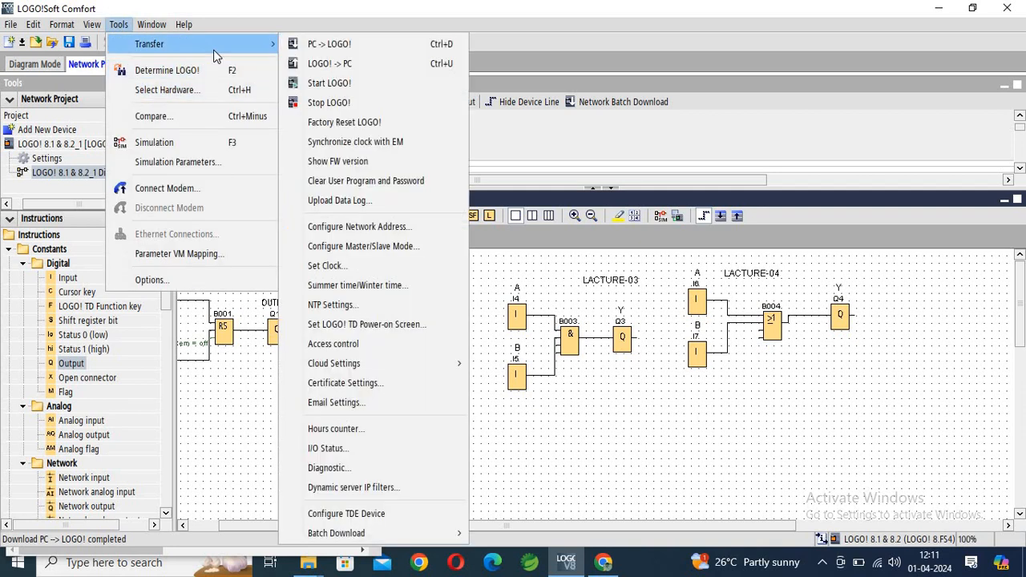
pyautogui.moveTo(332, 343)
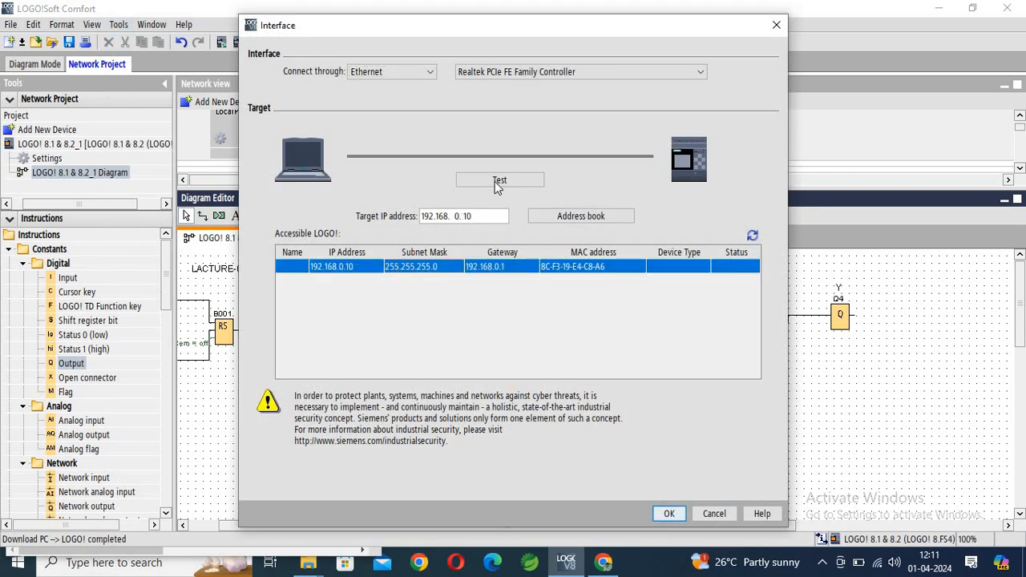
pyautogui.click(499, 179)
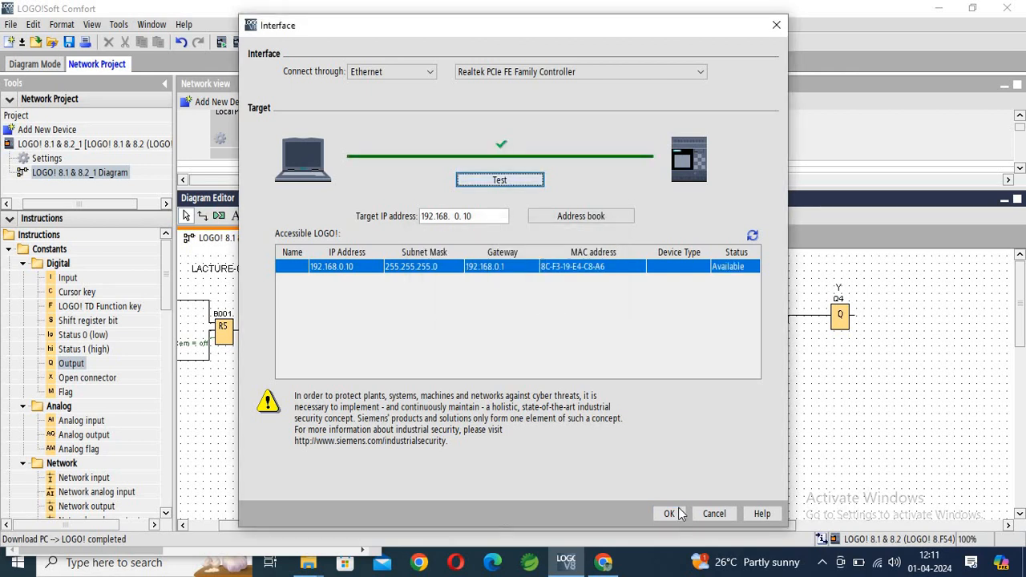
pyautogui.click(668, 513)
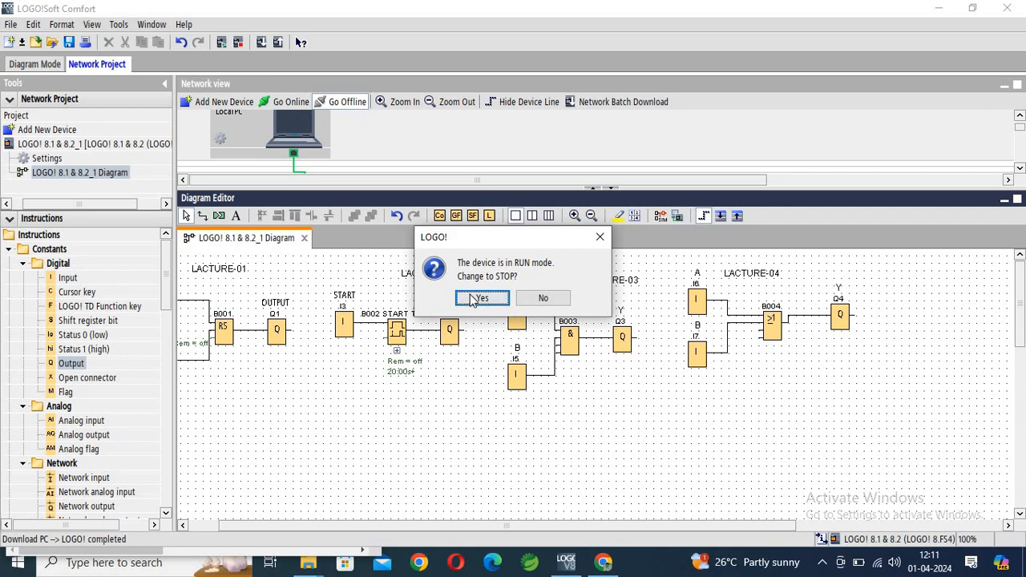
# - Stop the LOGO! and restore IP 192.168.0.100, mask 255.255.255.0, gateway 192.168.0.1
pyautogui.click(480, 297)
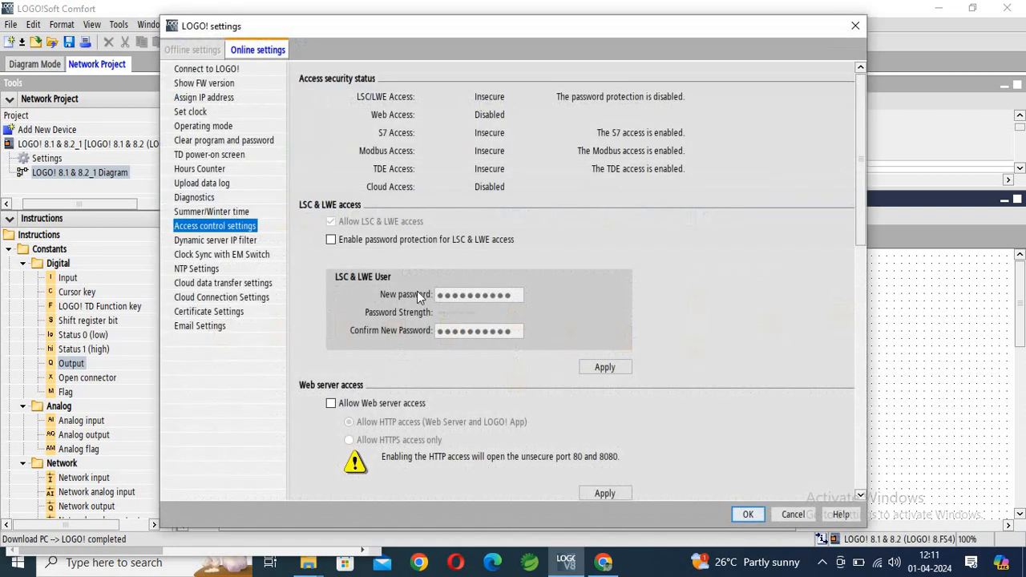
pyautogui.moveTo(193, 210)
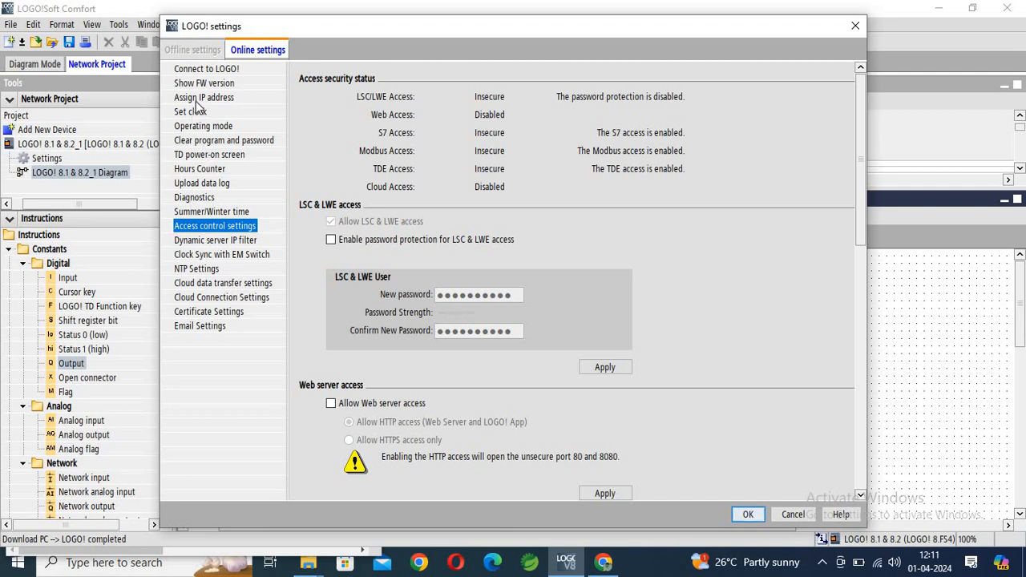
pyautogui.click(204, 97)
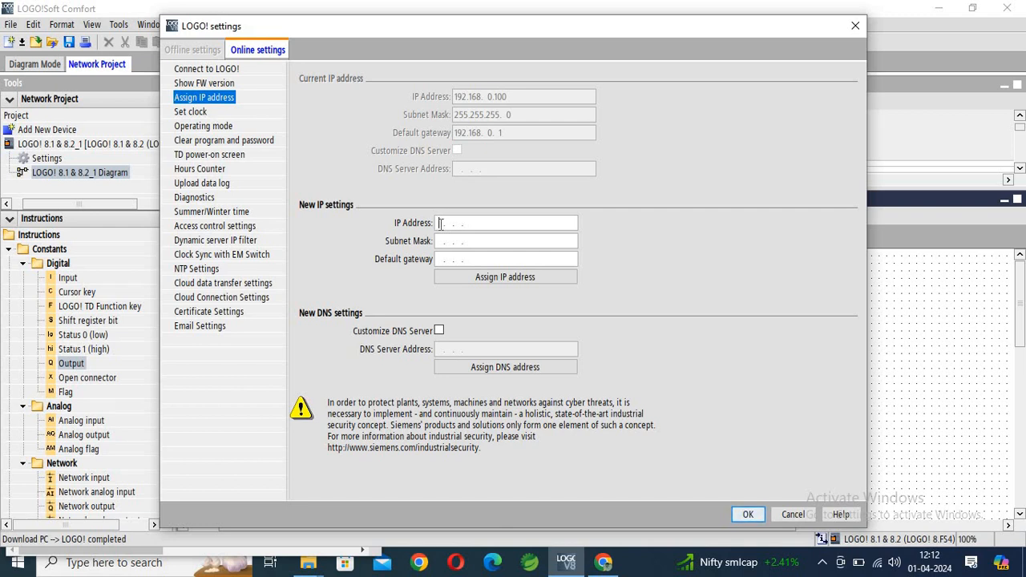
pyautogui.write('192.168.')
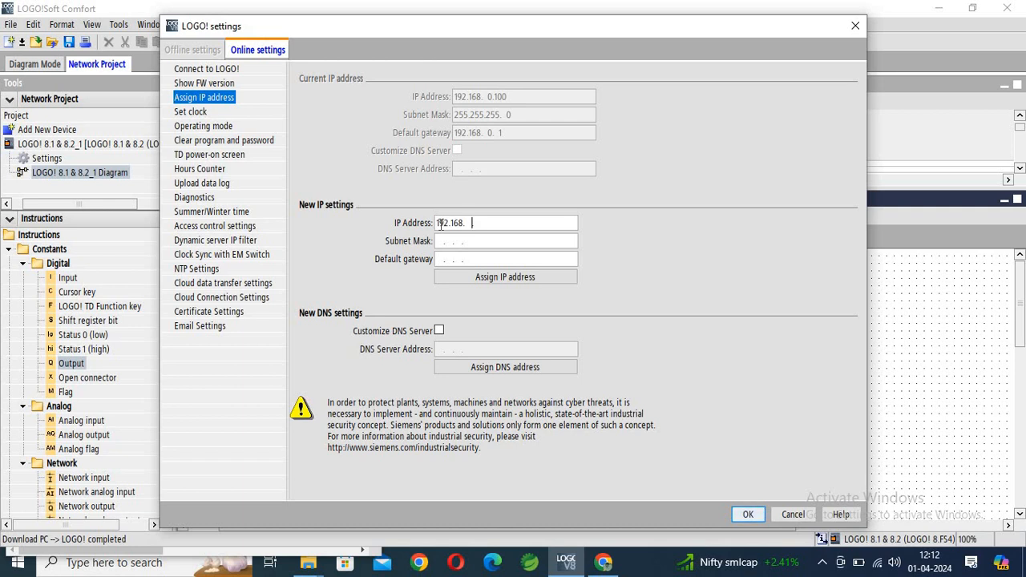
pyautogui.write('0.')
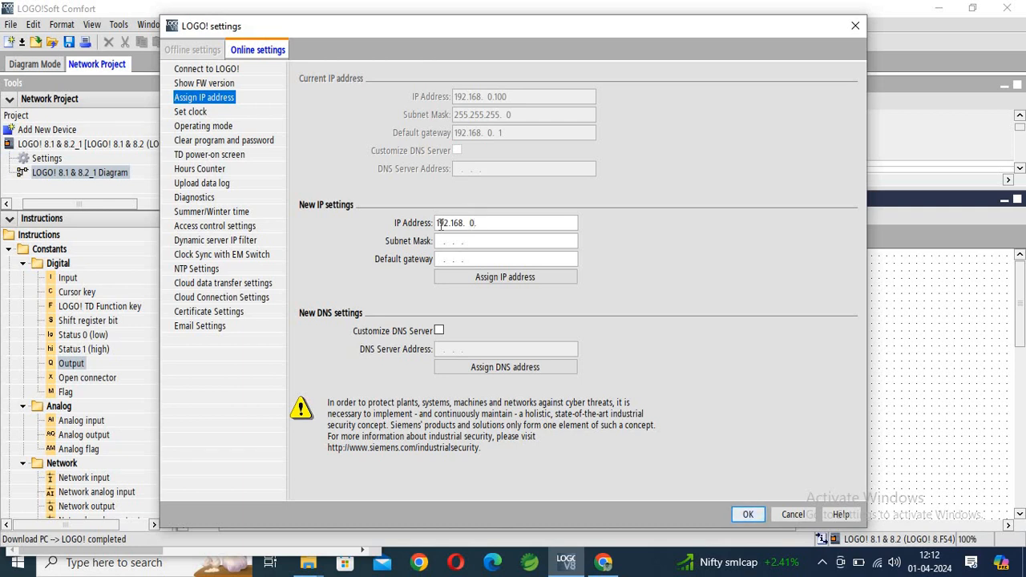
pyautogui.write('100')
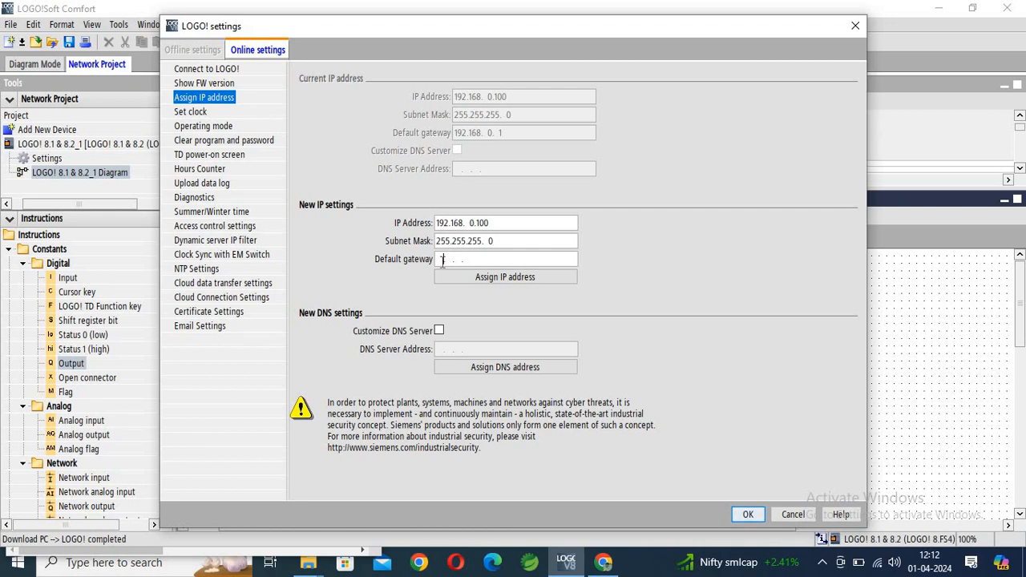
pyautogui.write('192. 1')
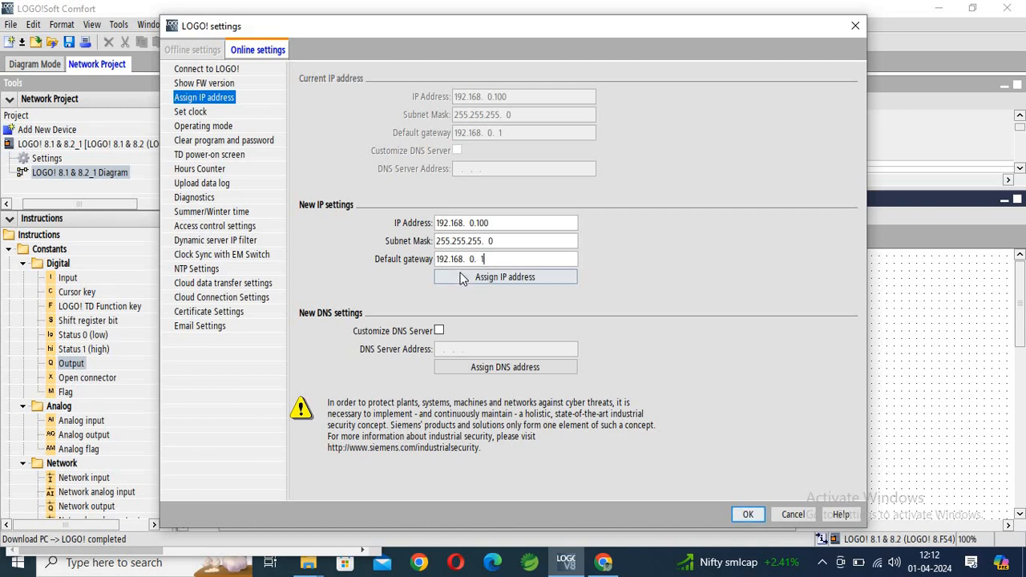
pyautogui.click(506, 277)
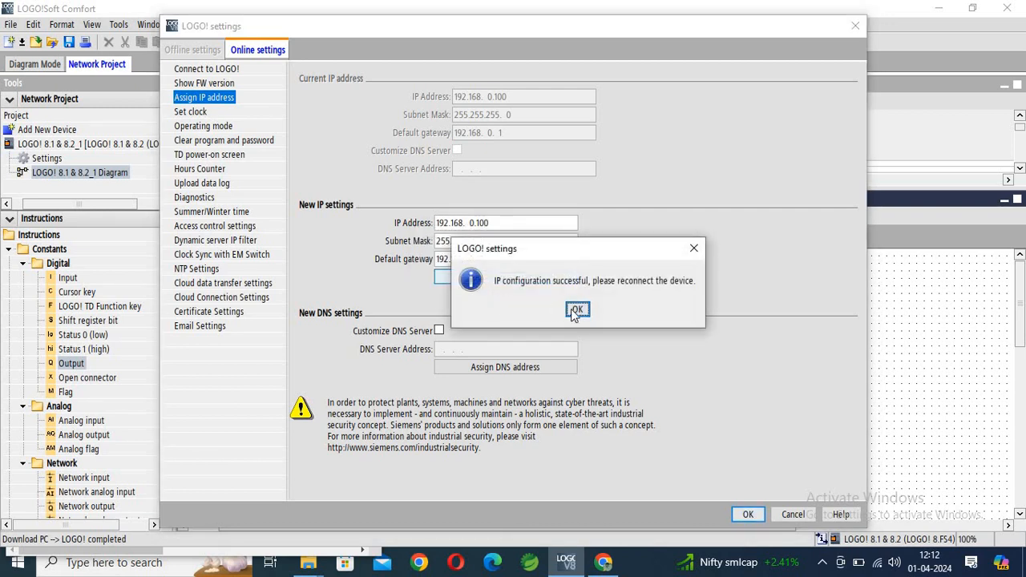
pyautogui.click(577, 310)
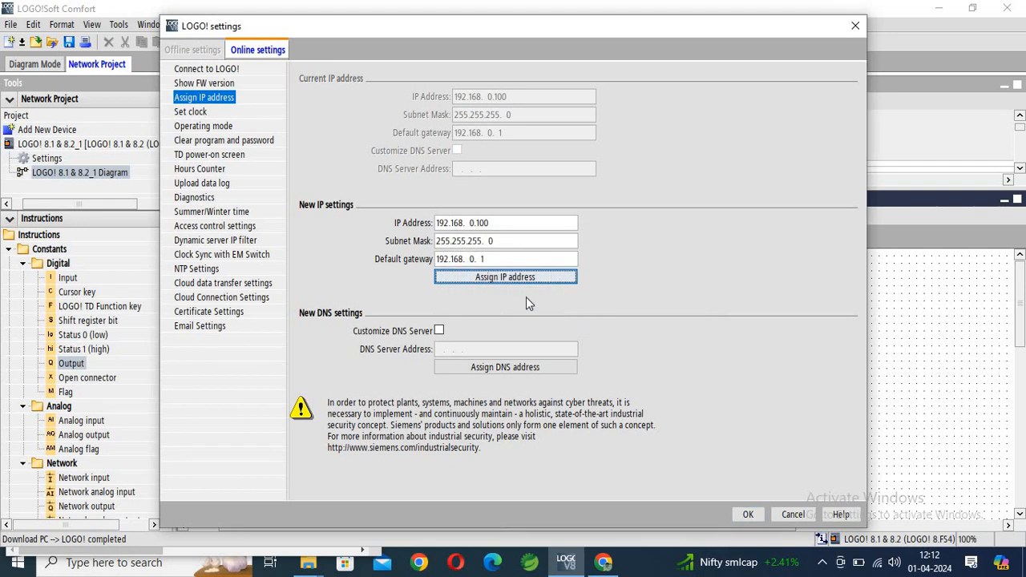
pyautogui.moveTo(724, 496)
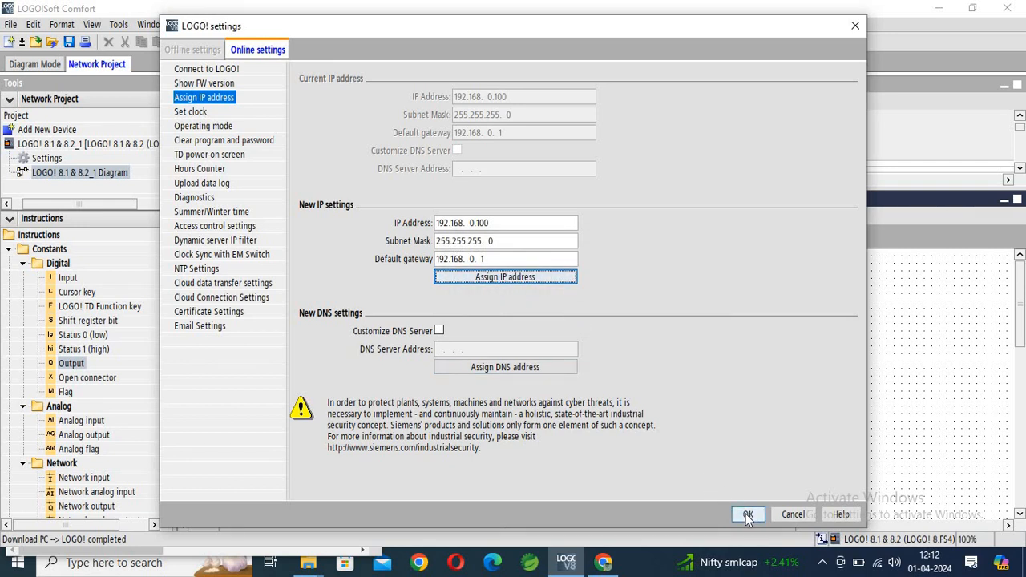
pyautogui.click(747, 514)
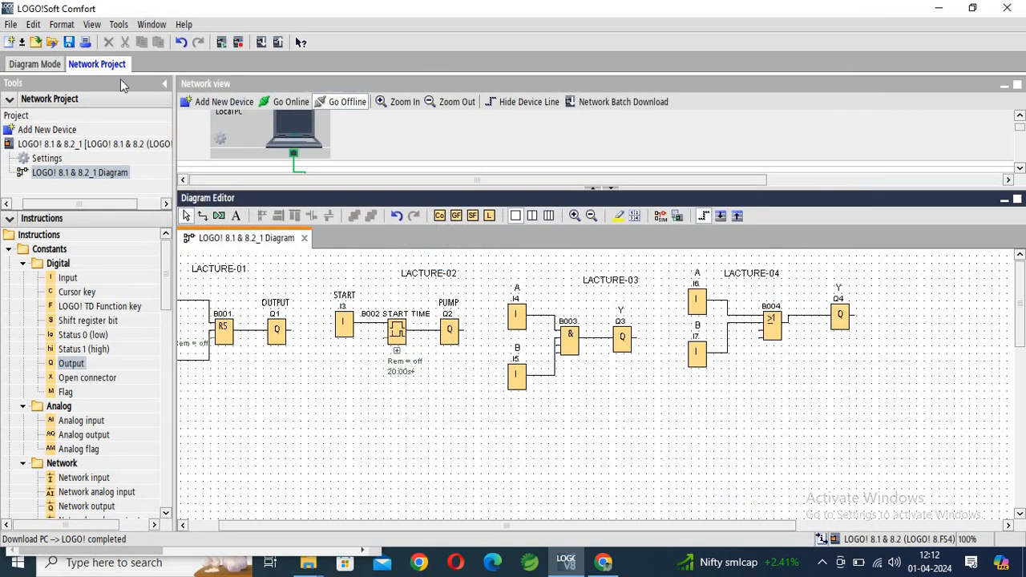
pyautogui.moveTo(188, 102)
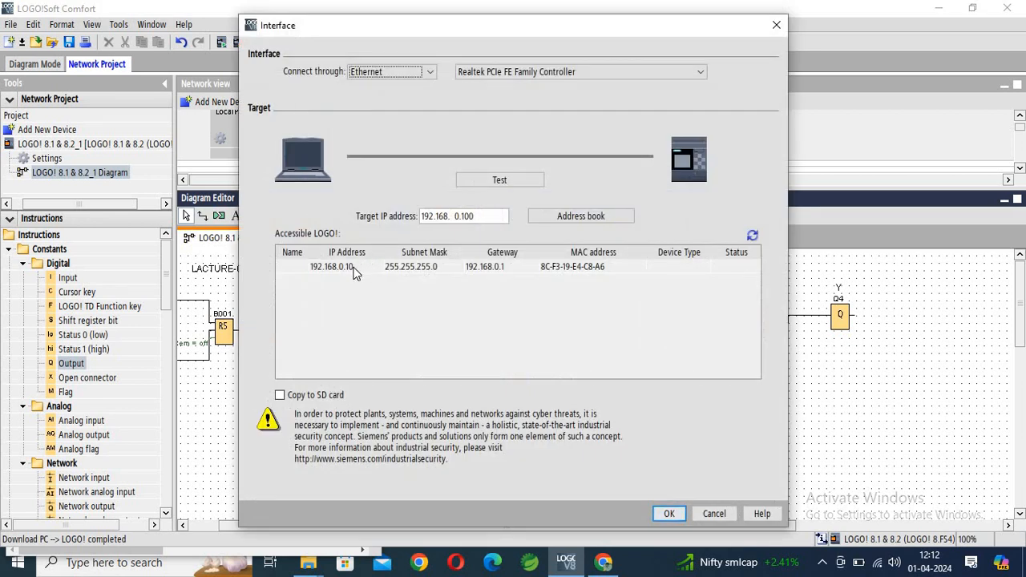
# - Select the LOGO! at 192.168.0.10, run the connection test, and confirm it's available
pyautogui.click(347, 267)
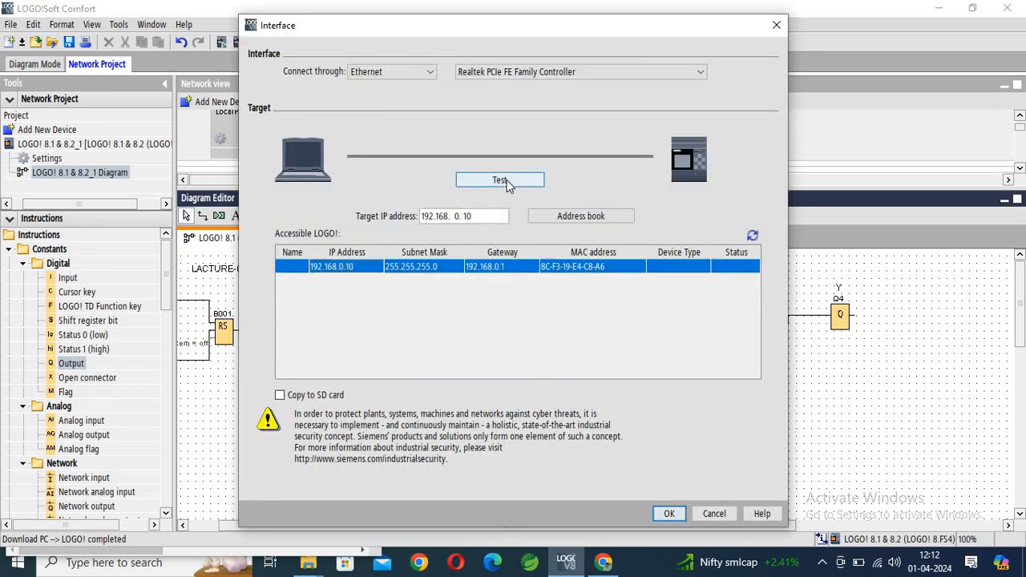
pyautogui.click(500, 180)
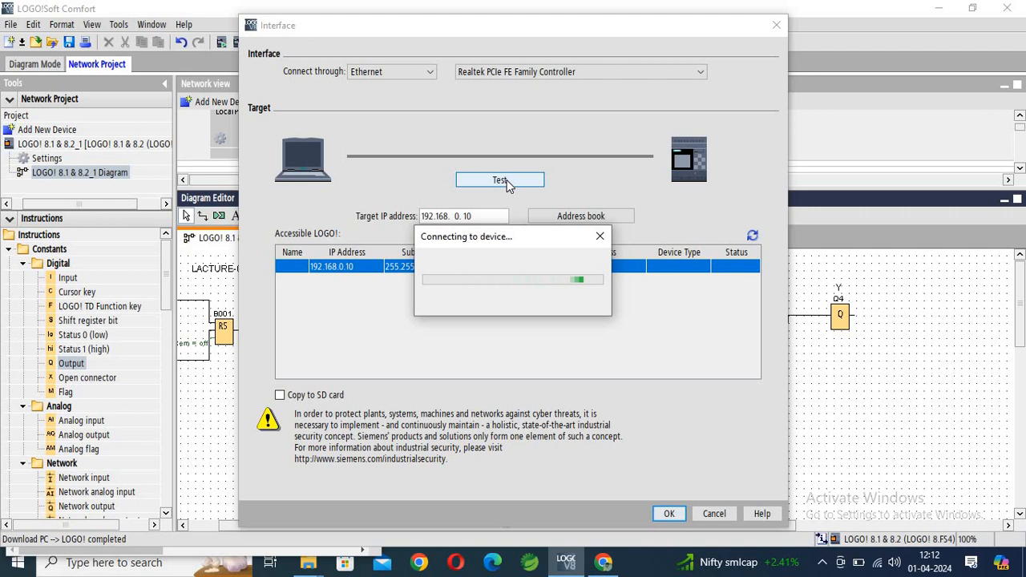
pyautogui.click(499, 180)
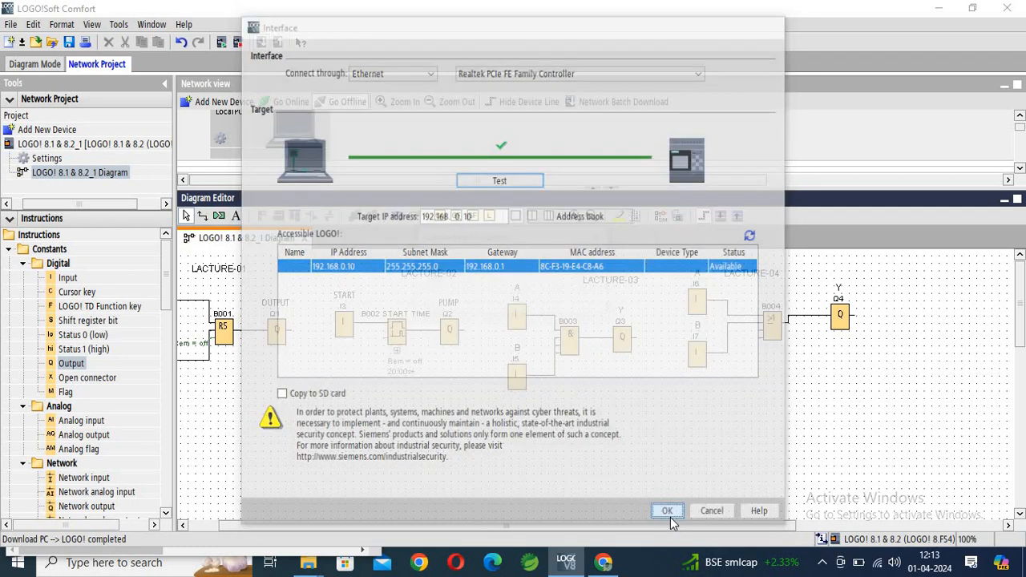
pyautogui.click(667, 511)
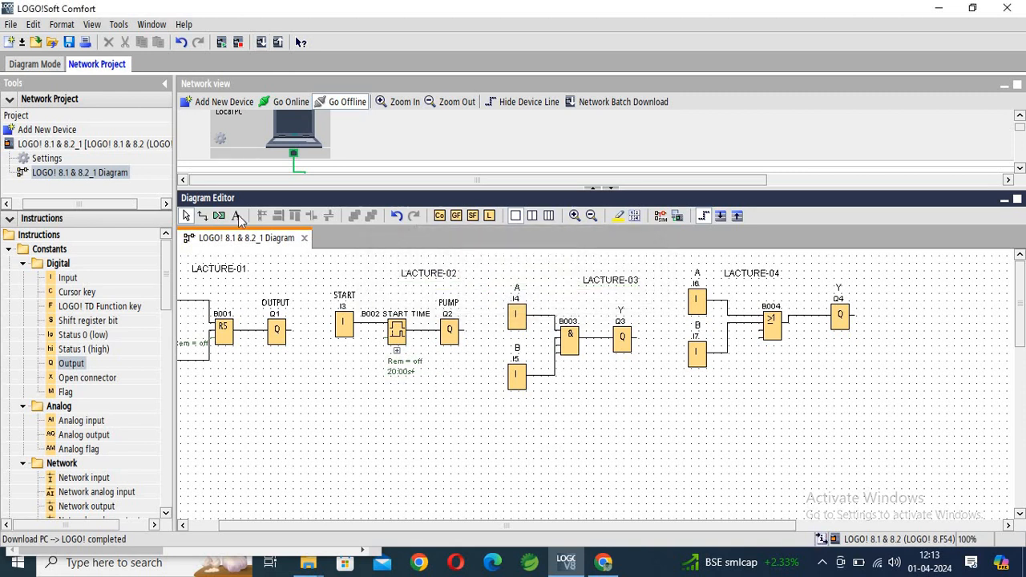
# - Rescan devices and connect to the LOGO! now found at 192.168.0.100
pyautogui.click(118, 24)
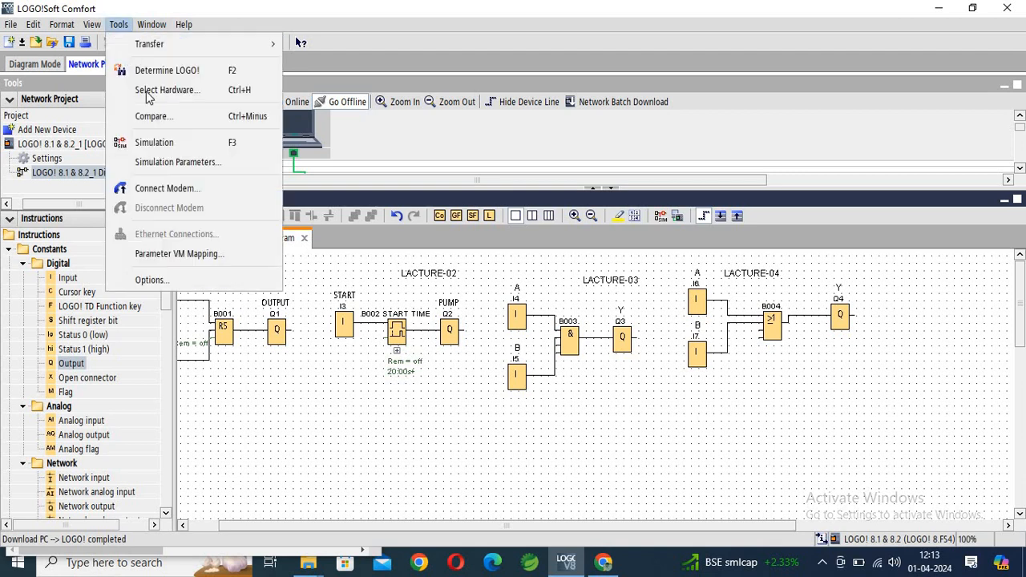
pyautogui.moveTo(149, 44)
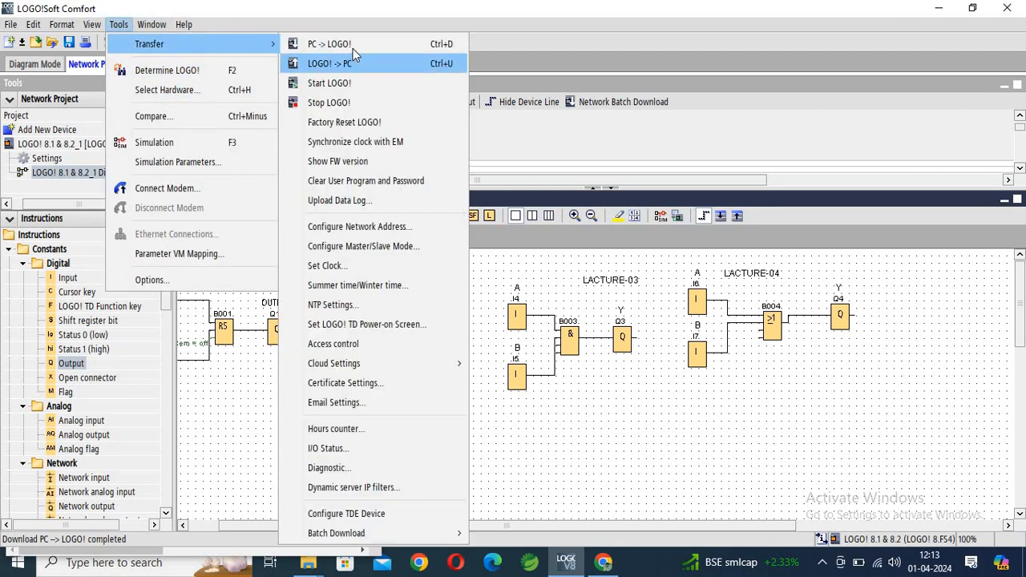
pyautogui.moveTo(366, 324)
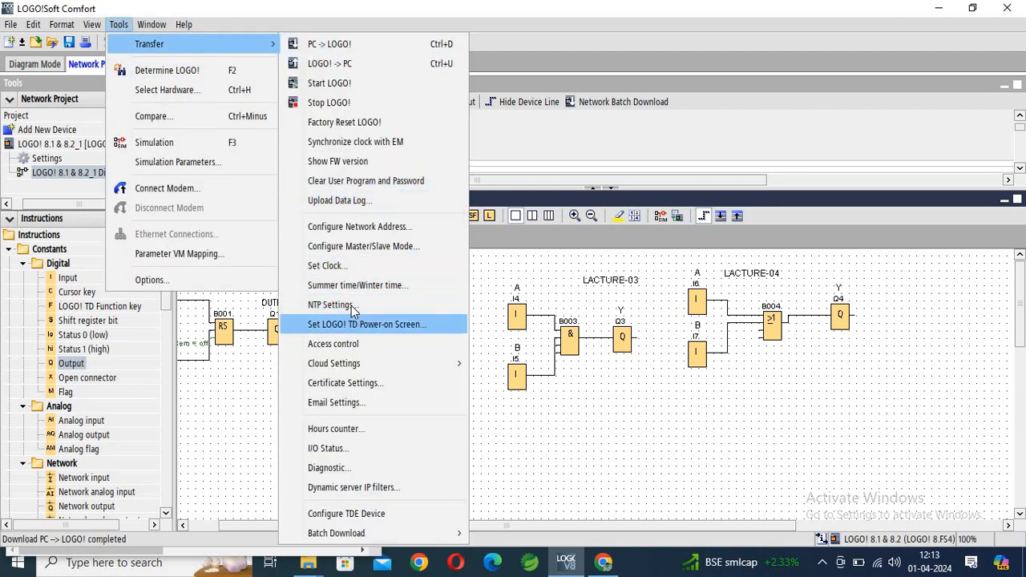
pyautogui.moveTo(336, 344)
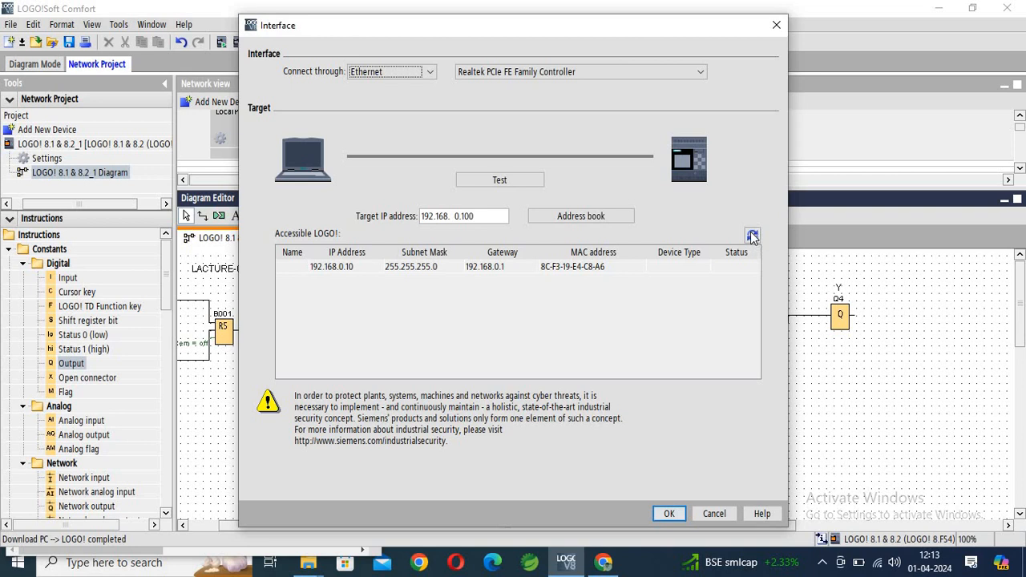
pyautogui.click(752, 235)
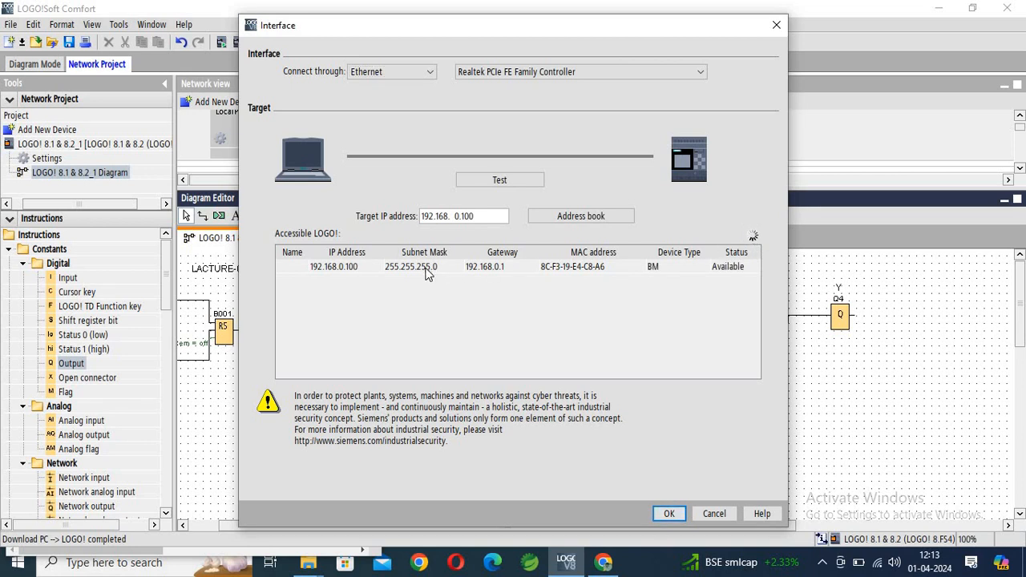
pyautogui.click(499, 180)
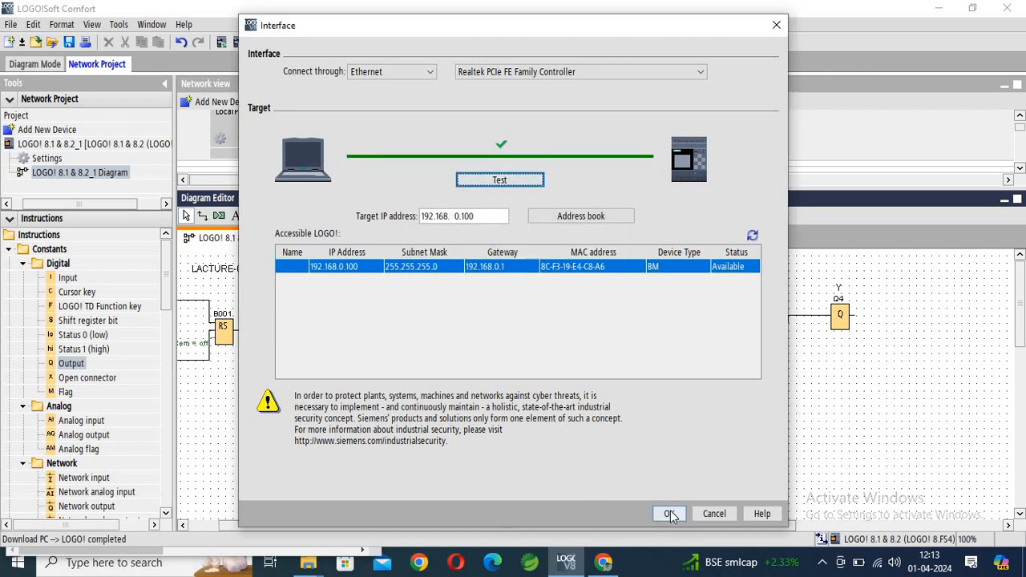
pyautogui.click(670, 514)
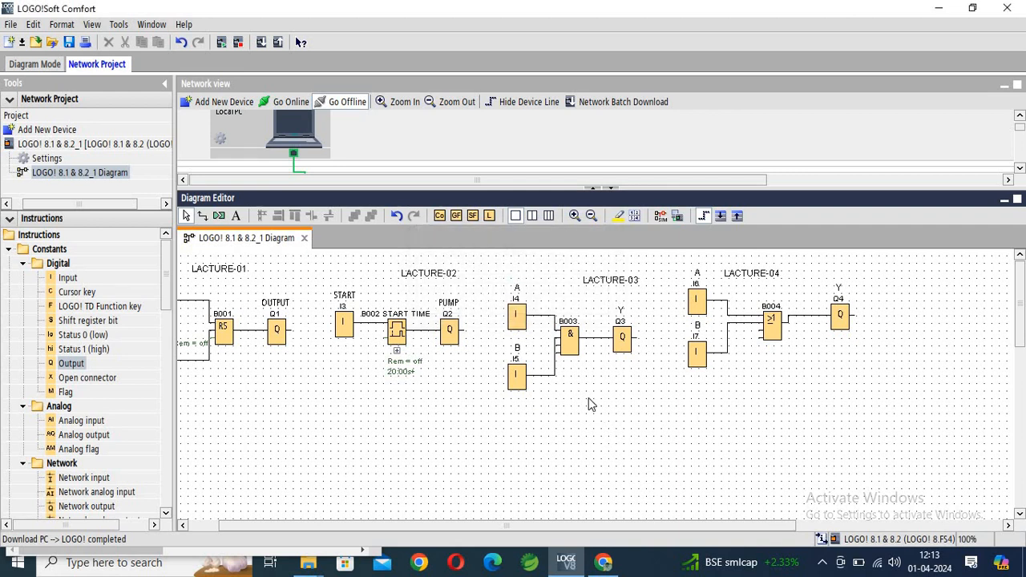
# - Switch the LOGO! at 192.168.0.100 to STOP, then close its online settings
pyautogui.click(291, 102)
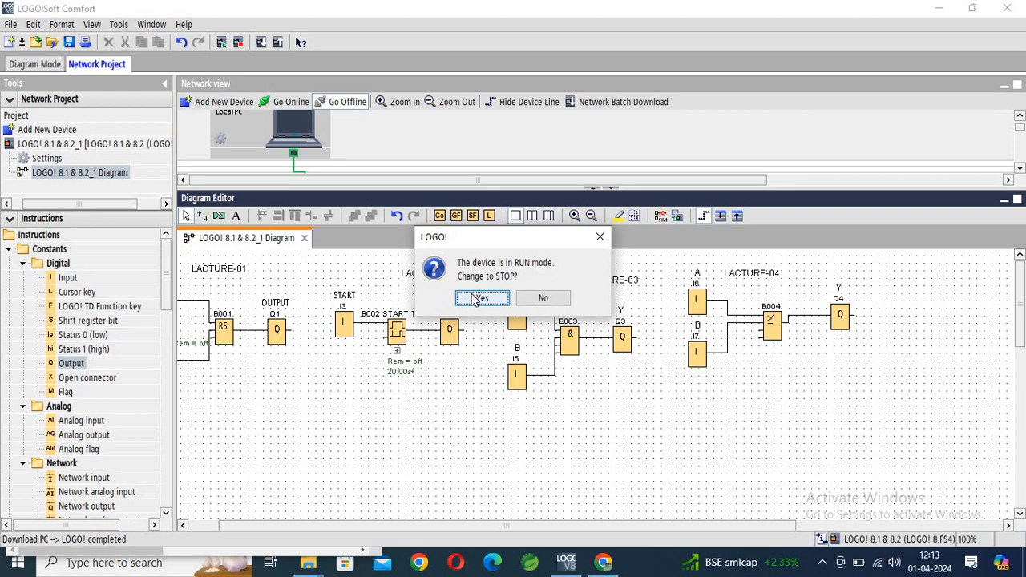
pyautogui.click(479, 297)
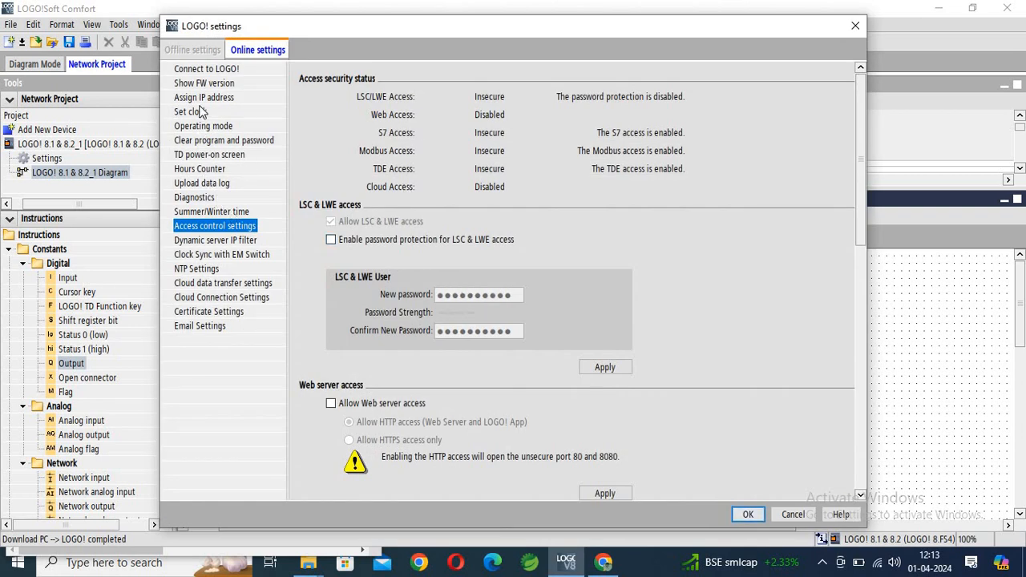
pyautogui.click(203, 97)
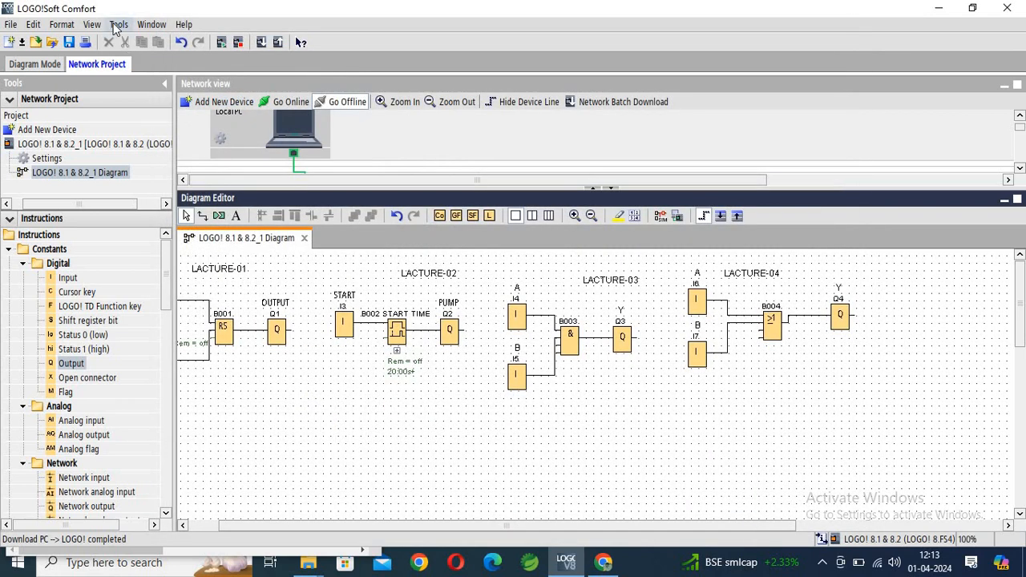
# - Download the program PC -> LOGO! to 192.168.0.100 and switch it to RUN
pyautogui.click(118, 24)
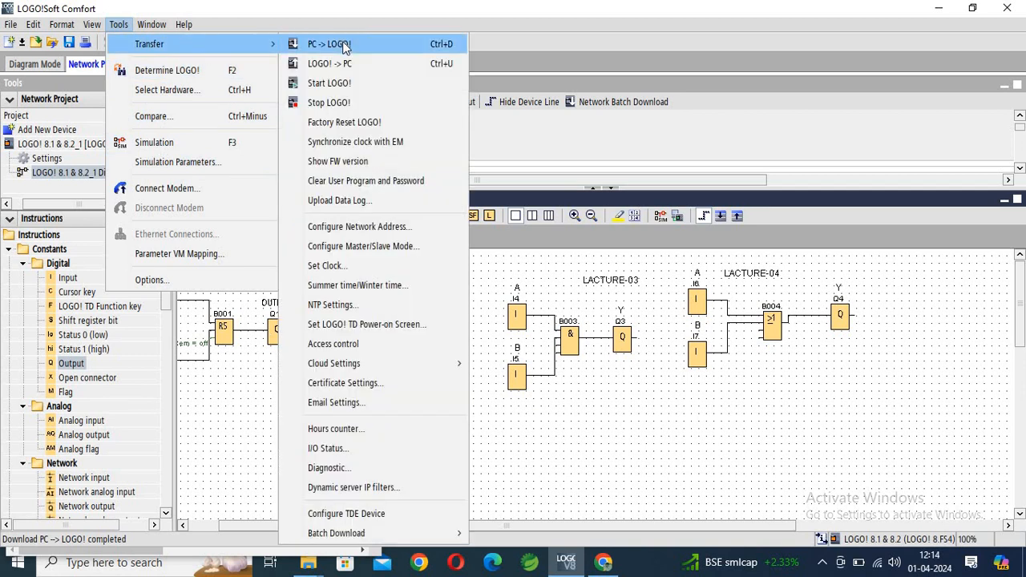
pyautogui.click(329, 44)
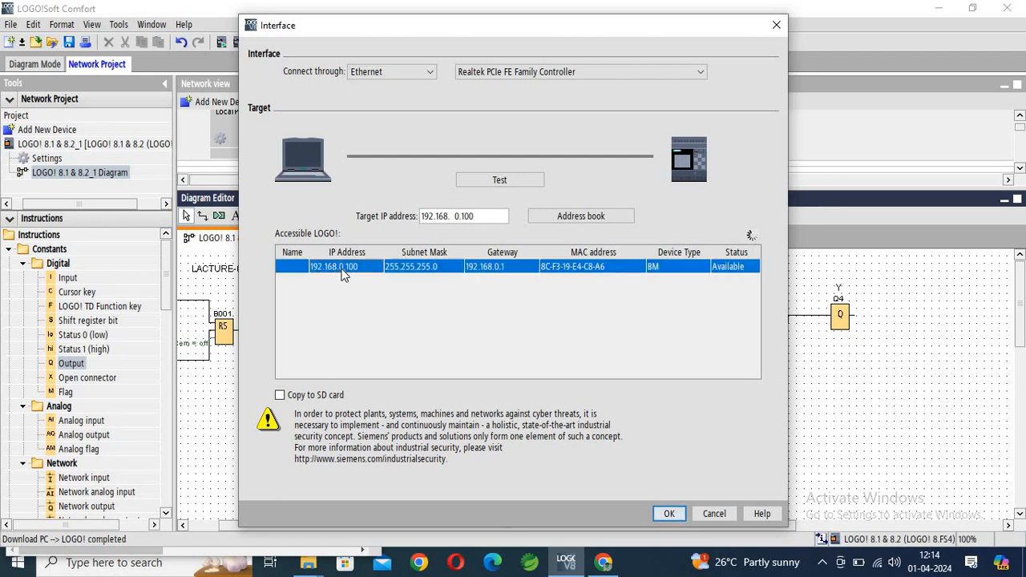
pyautogui.click(668, 513)
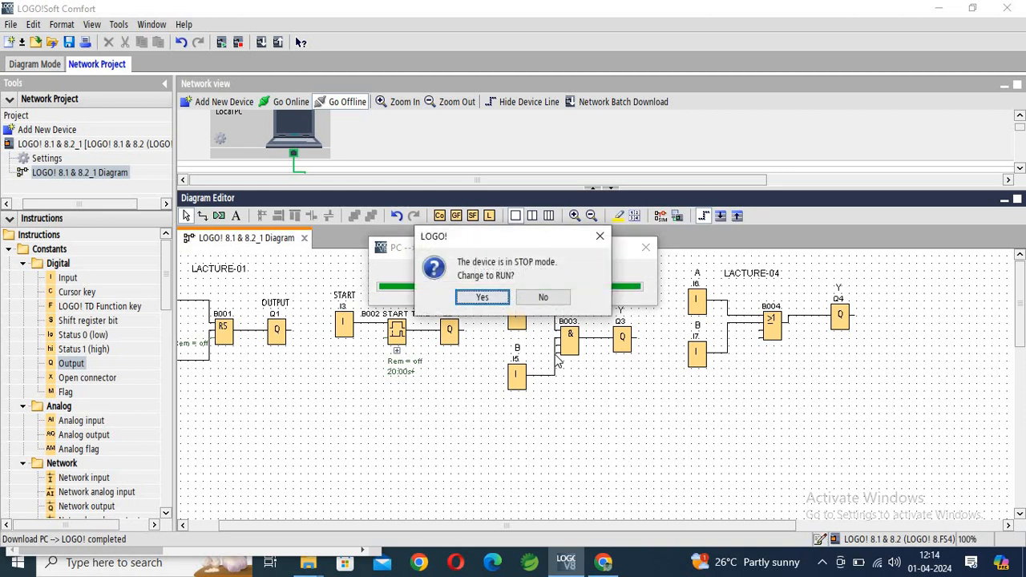
pyautogui.click(482, 297)
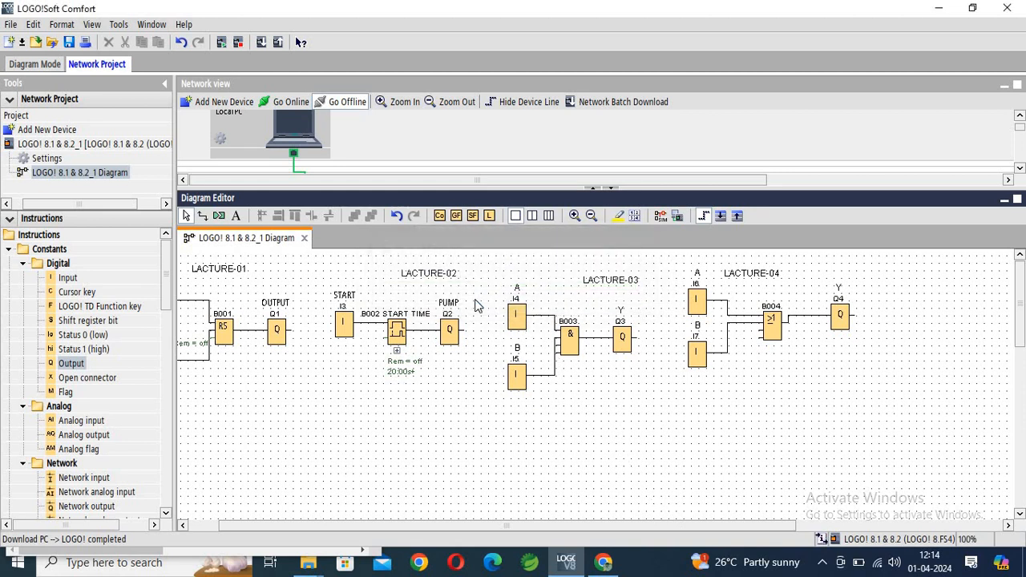